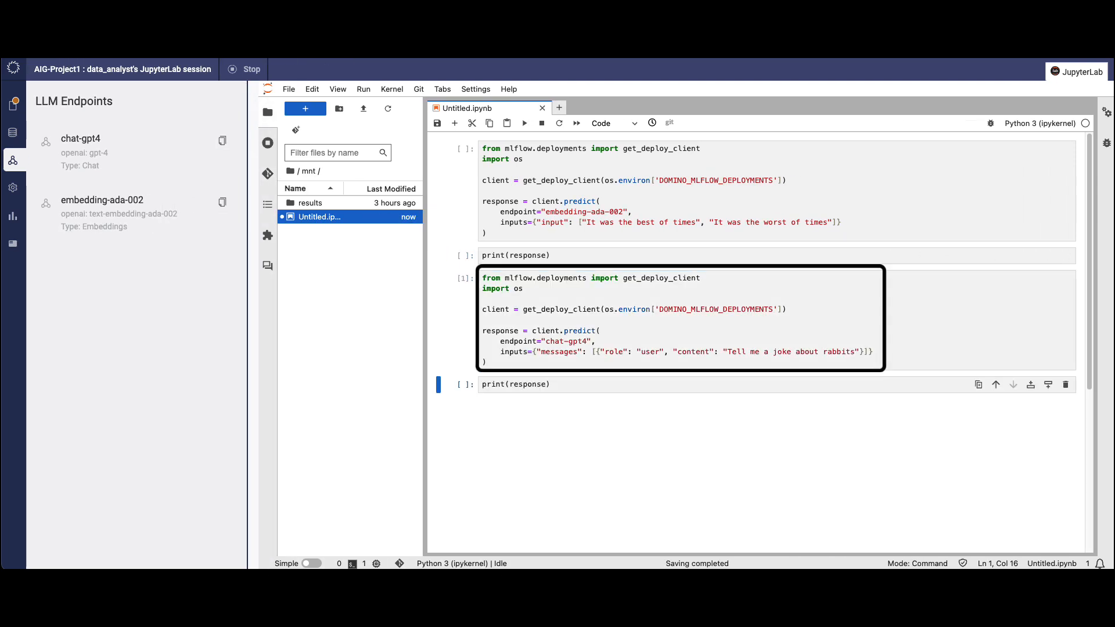
Run the MongoDB query db.audit_trail.find({kind: 'AccessGatewayEndpoint'}) and read through the returned endpoint access records.
{"action": "left_click", "coordinate": [524, 123]}
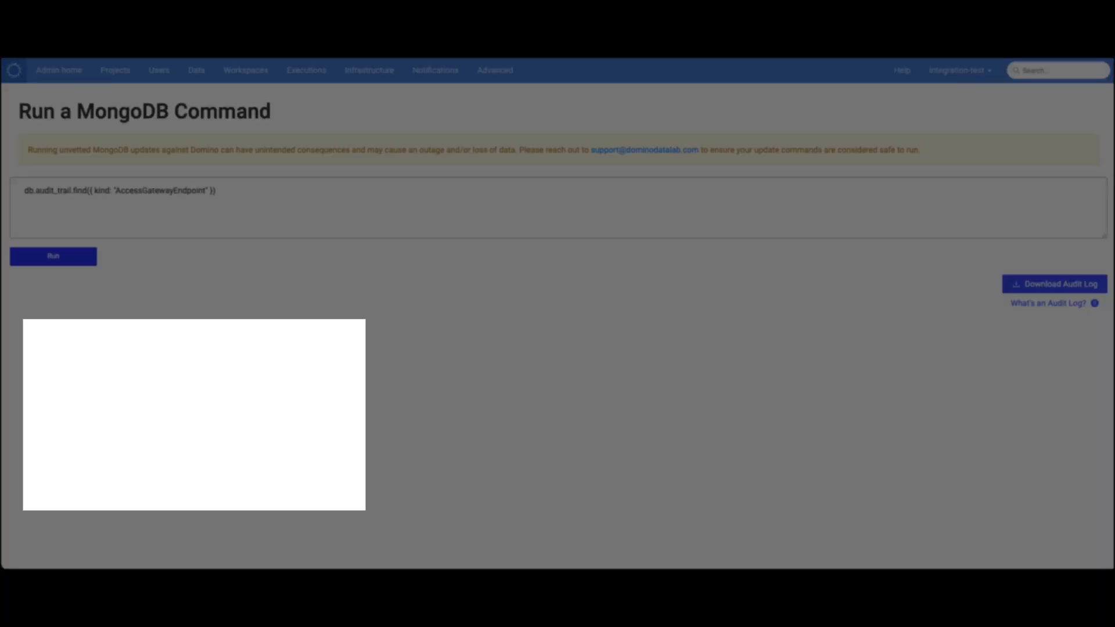
{"action": "left_click", "coordinate": [54, 256]}
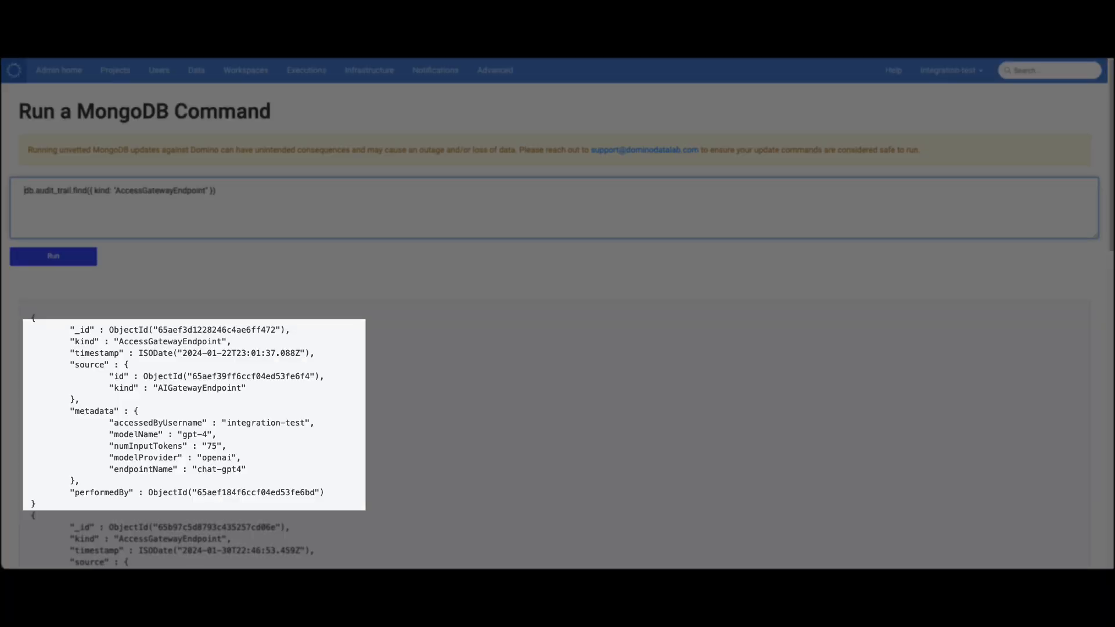
{"action": "scroll", "scroll_direction": "down", "scroll_amount": 3}
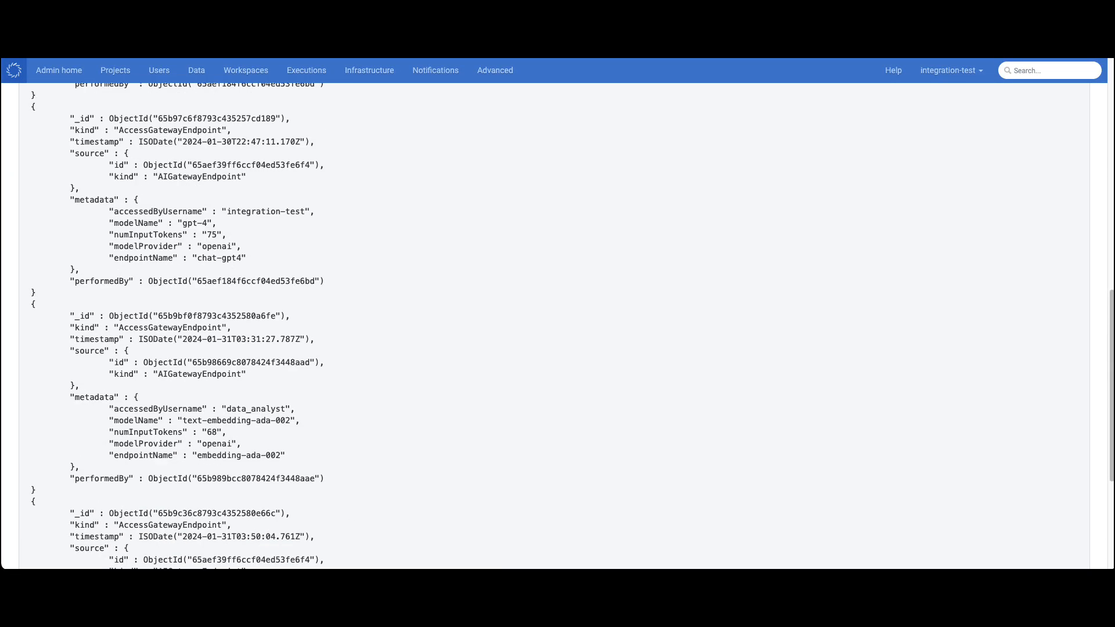
{"action": "scroll", "scroll_direction": "down", "scroll_amount": 3}
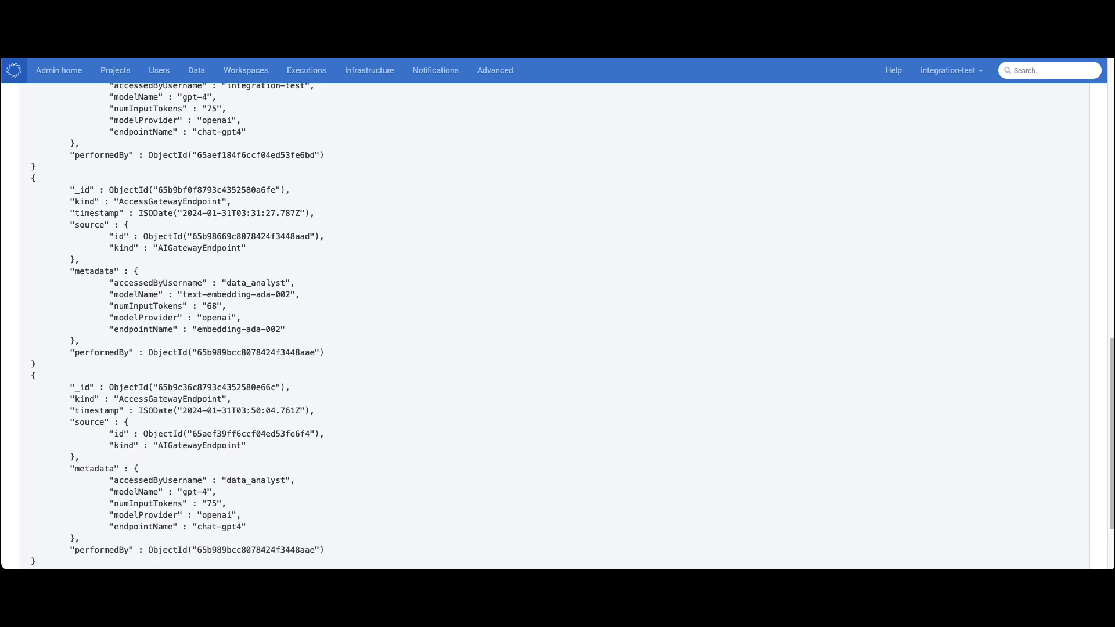
{"action": "scroll", "scroll_direction": "down", "scroll_amount": 3}
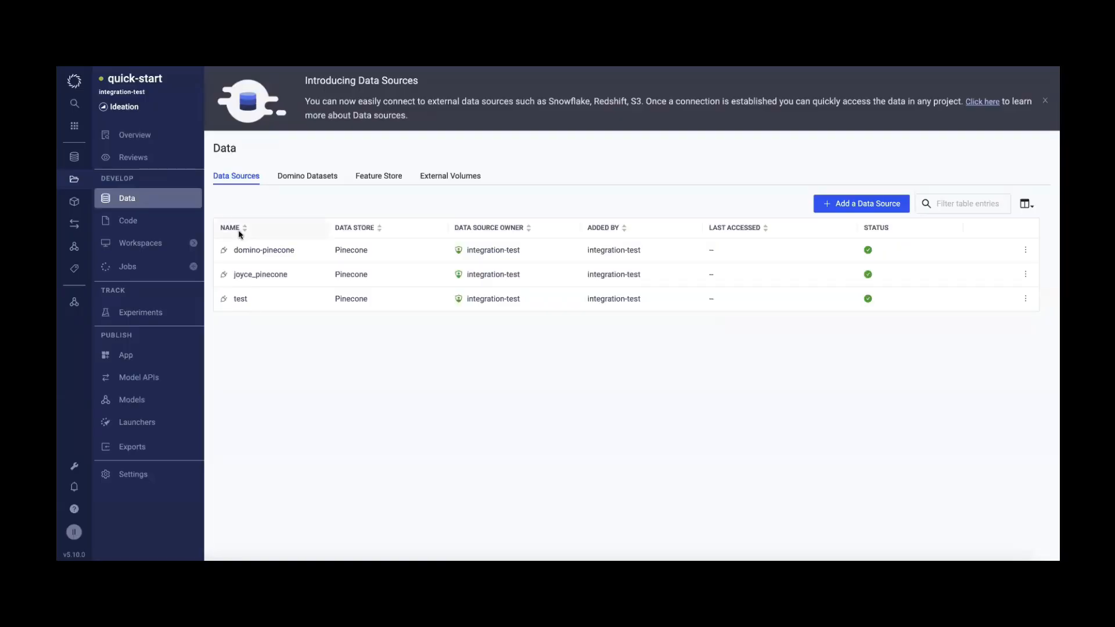
Name the new Pinecone data source 'demo' and finish its setup to reach its settings page.
{"action": "left_click", "coordinate": [862, 203]}
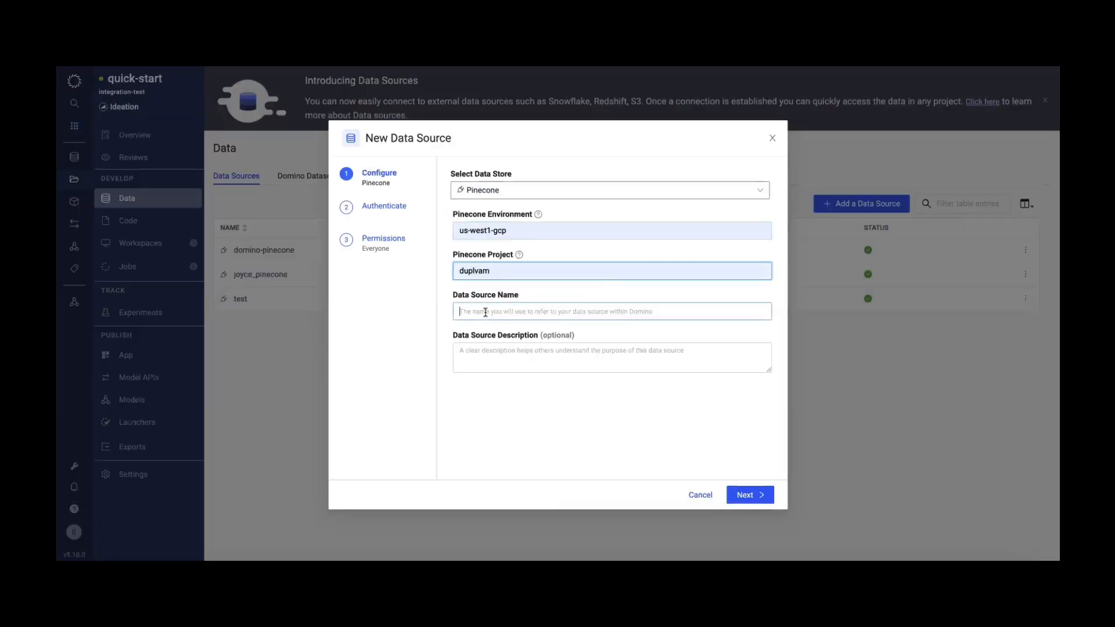
{"action": "type", "text": "demo"}
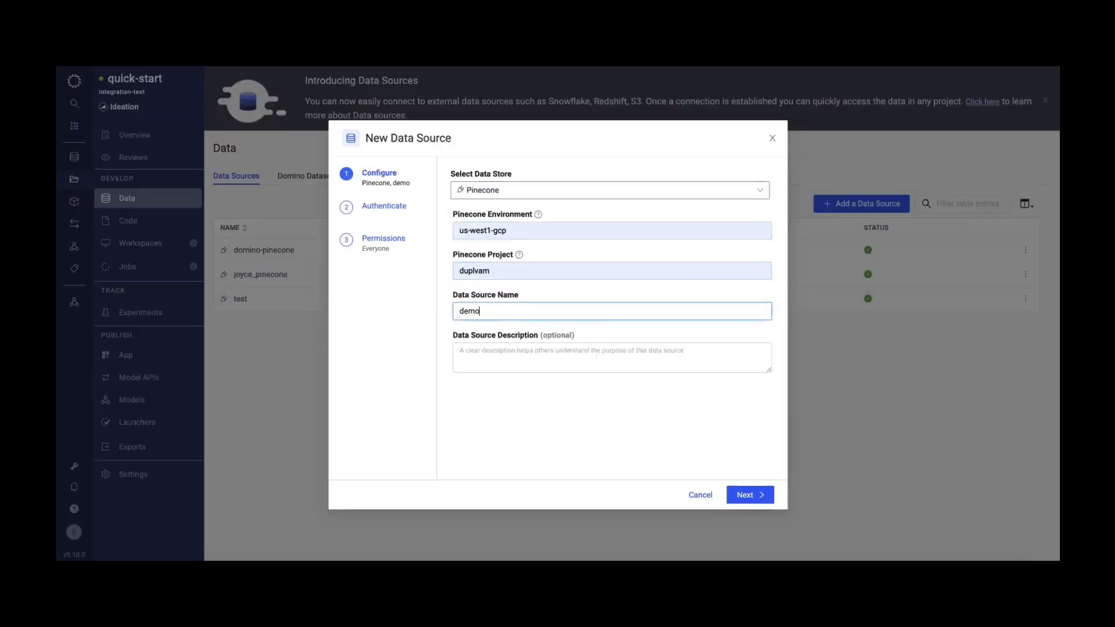
{"action": "left_click", "coordinate": [751, 495]}
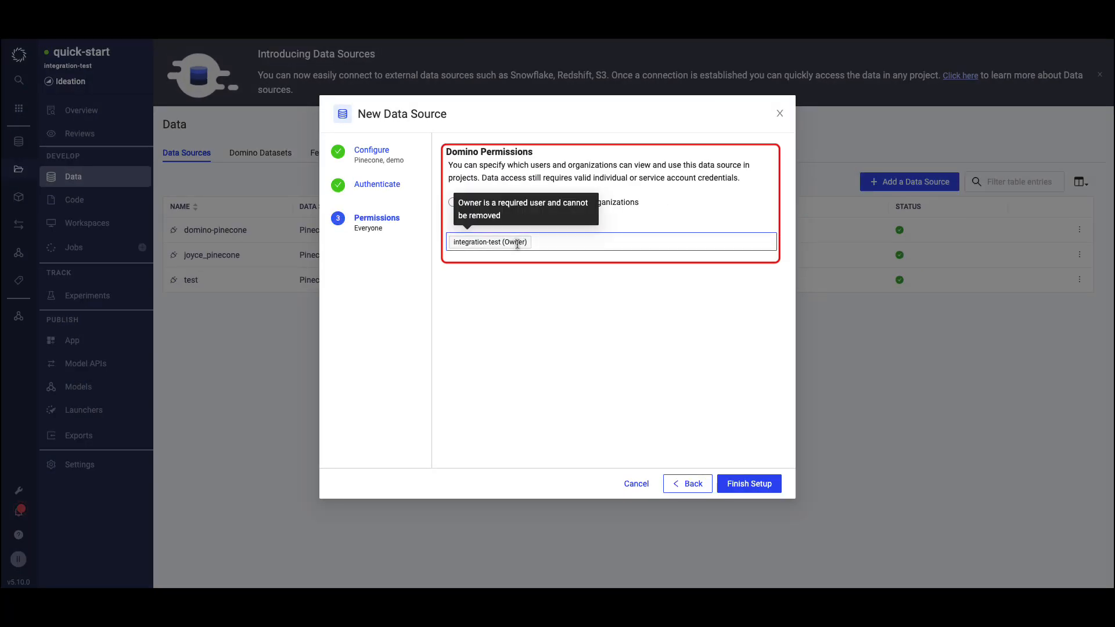
{"action": "left_click", "coordinate": [750, 483]}
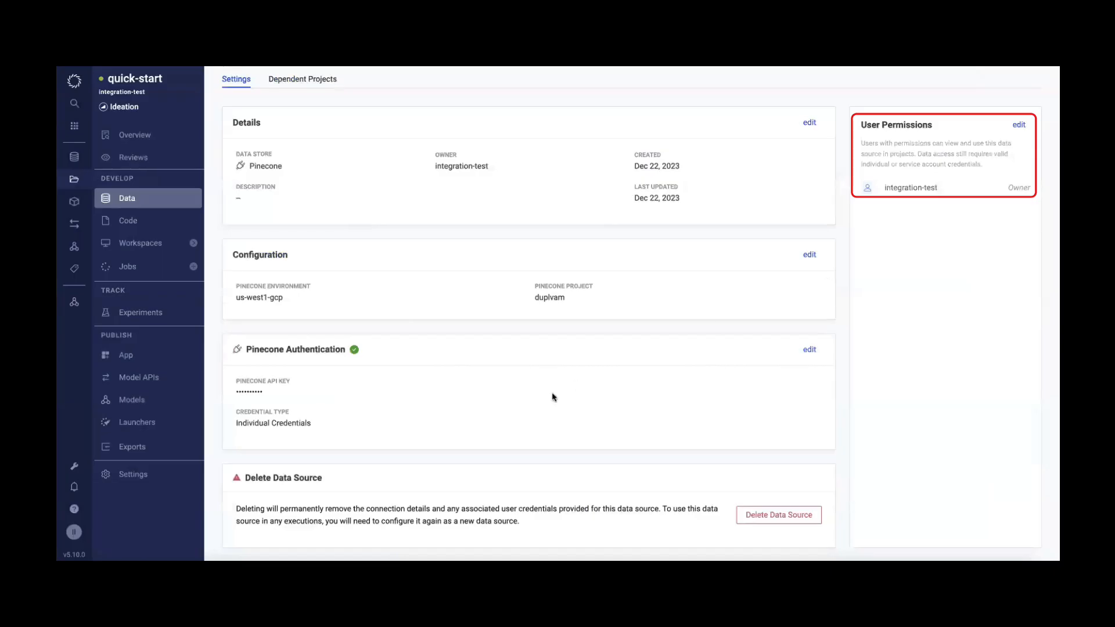
{"action": "mouse_move", "coordinate": [437, 397]}
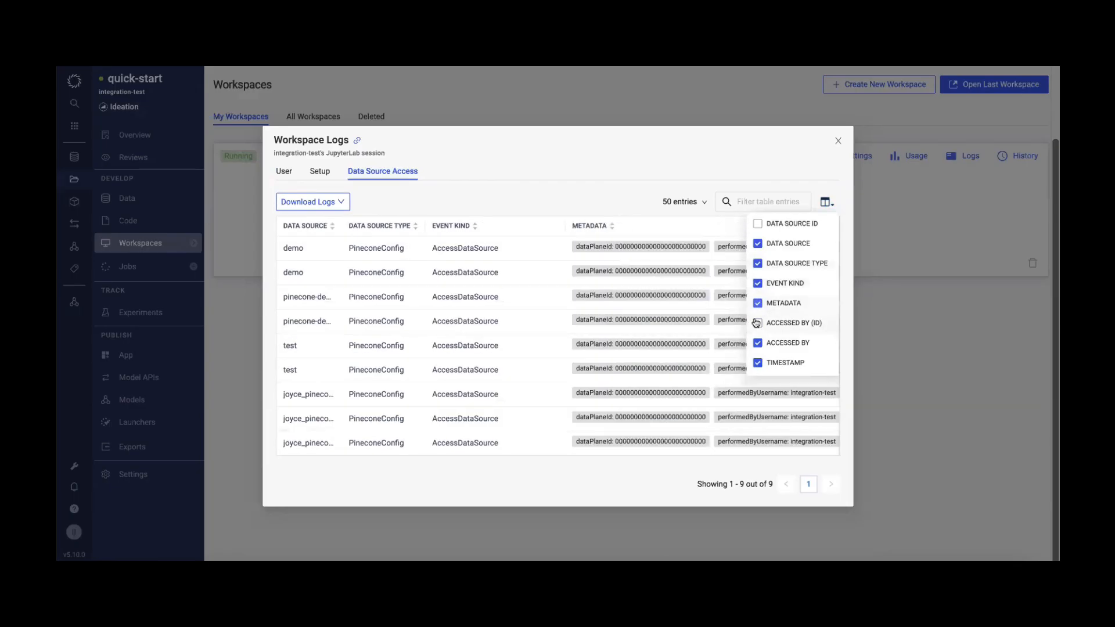
Add the Data Source ID column to the workspace's data source access log and view the demo entries' IDs.
{"action": "left_click", "coordinate": [758, 224]}
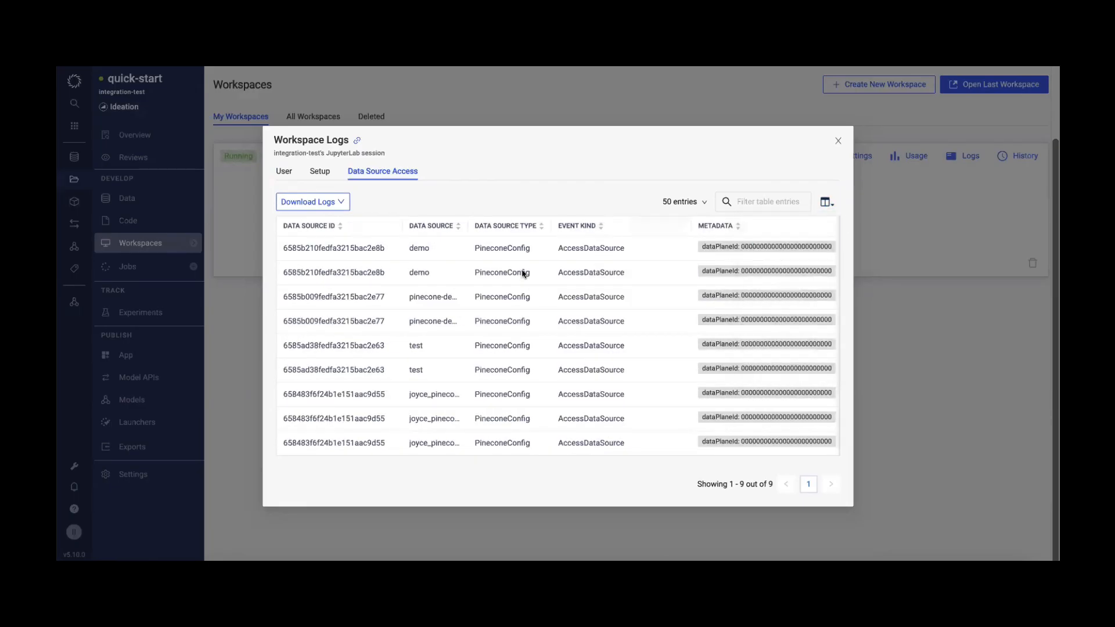
{"action": "mouse_move", "coordinate": [495, 280]}
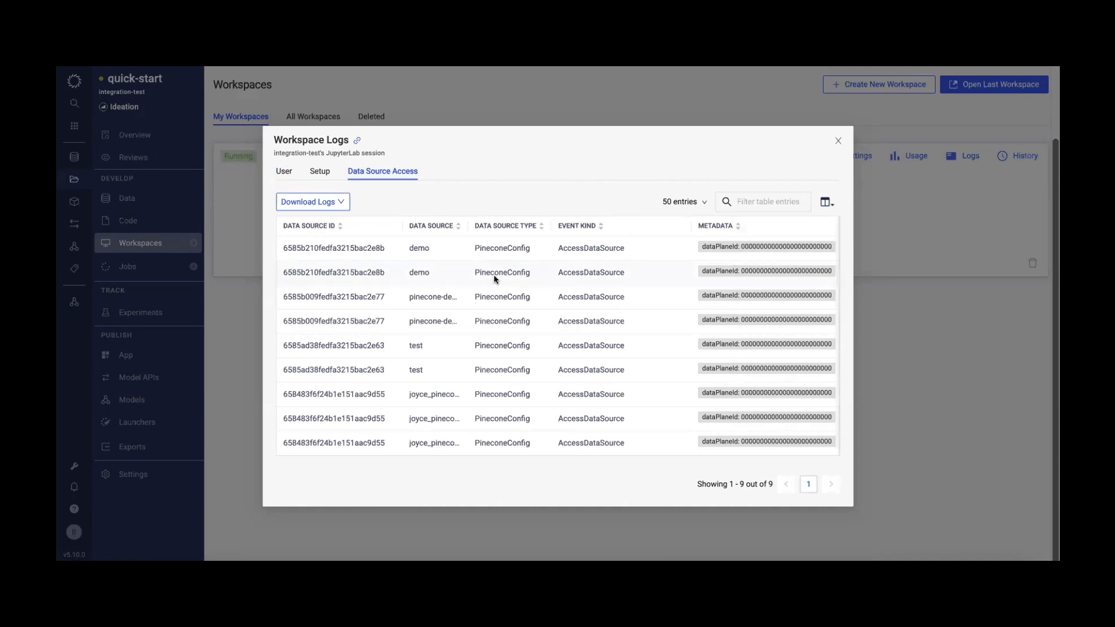
{"action": "mouse_move", "coordinate": [566, 279]}
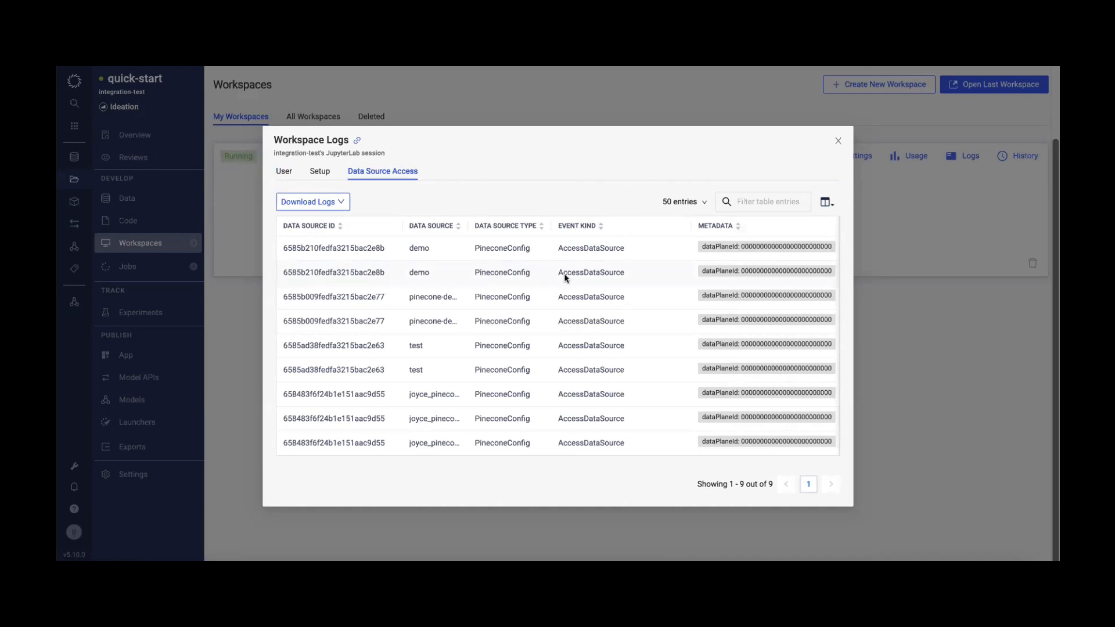
{"action": "scroll", "scroll_direction": "right", "scroll_amount": 3}
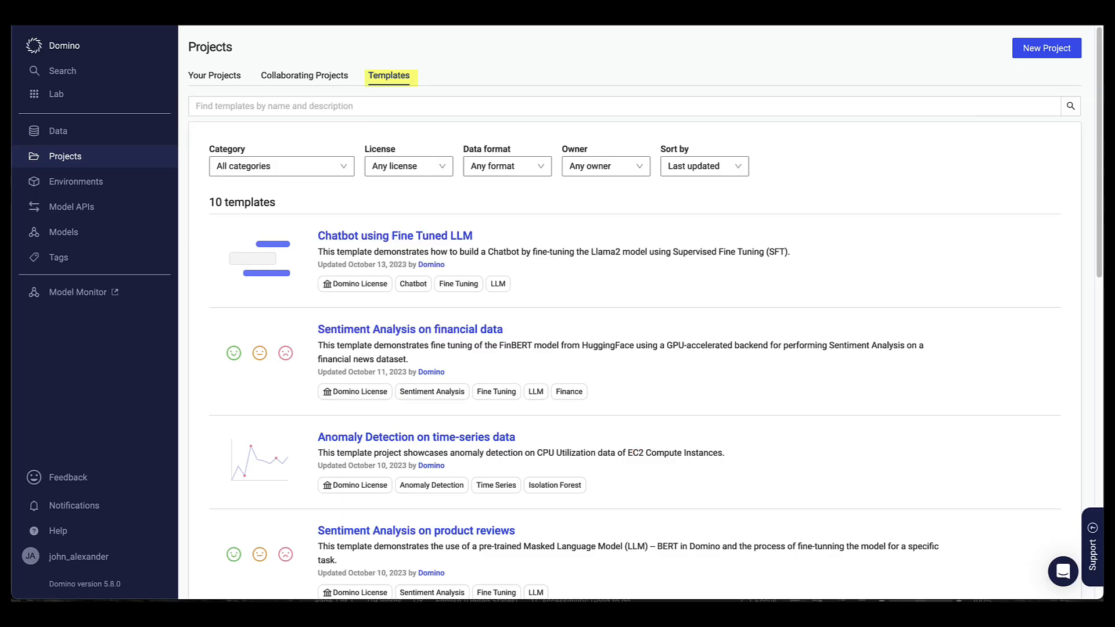
Create a project from the Enterprise Q&A over your docs template in the templates catalog.
{"action": "scroll", "scroll_direction": "down", "scroll_amount": 3}
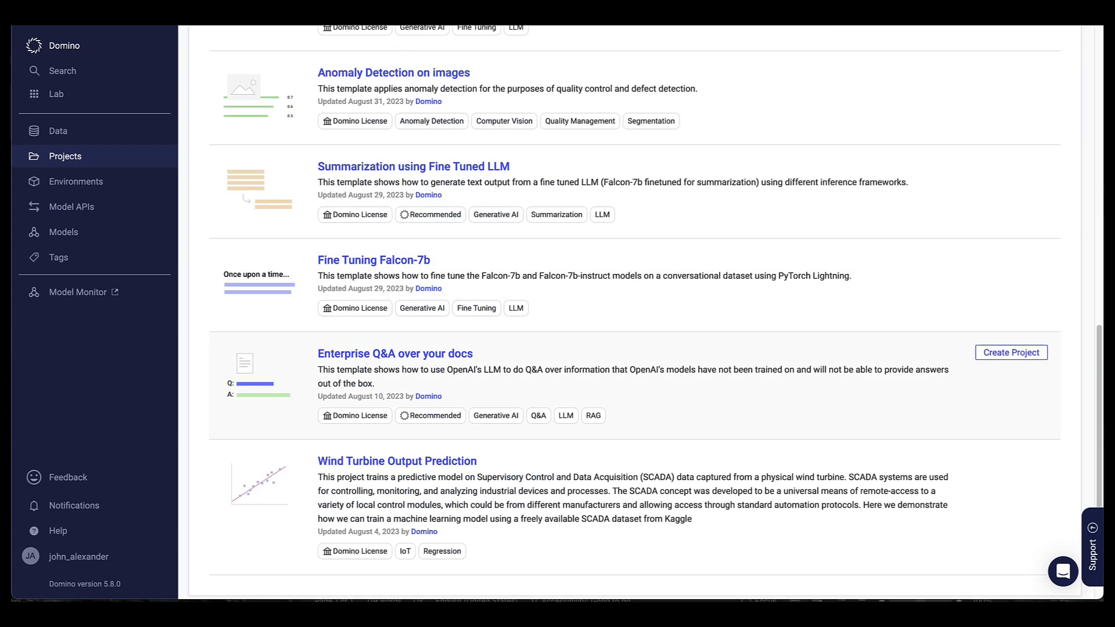
{"action": "left_click", "coordinate": [395, 354]}
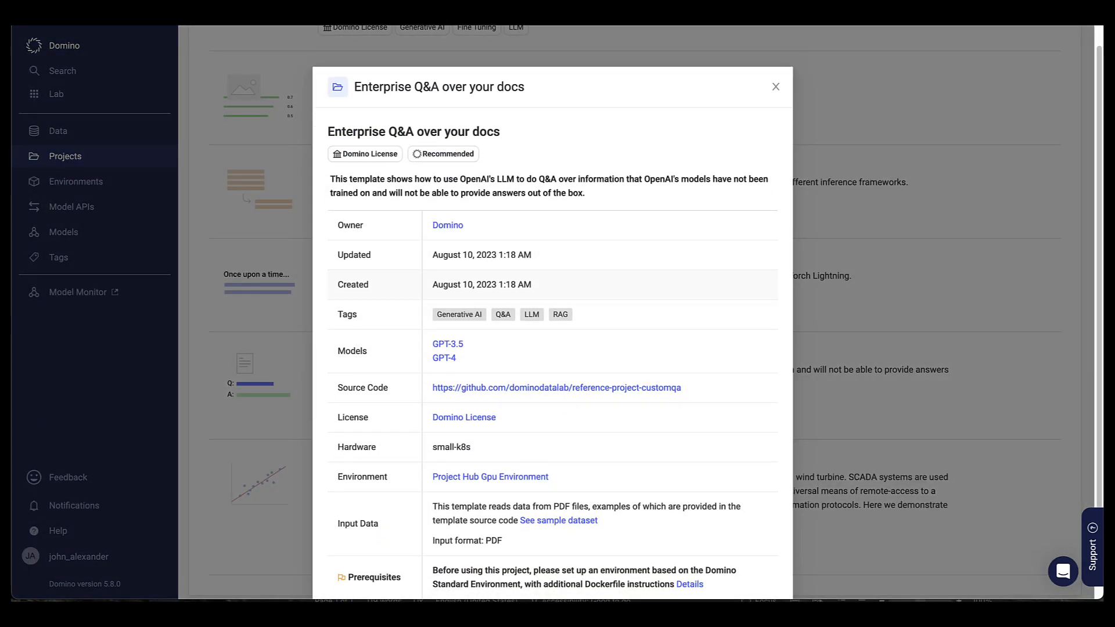
{"action": "scroll", "scroll_direction": "down", "scroll_amount": 3}
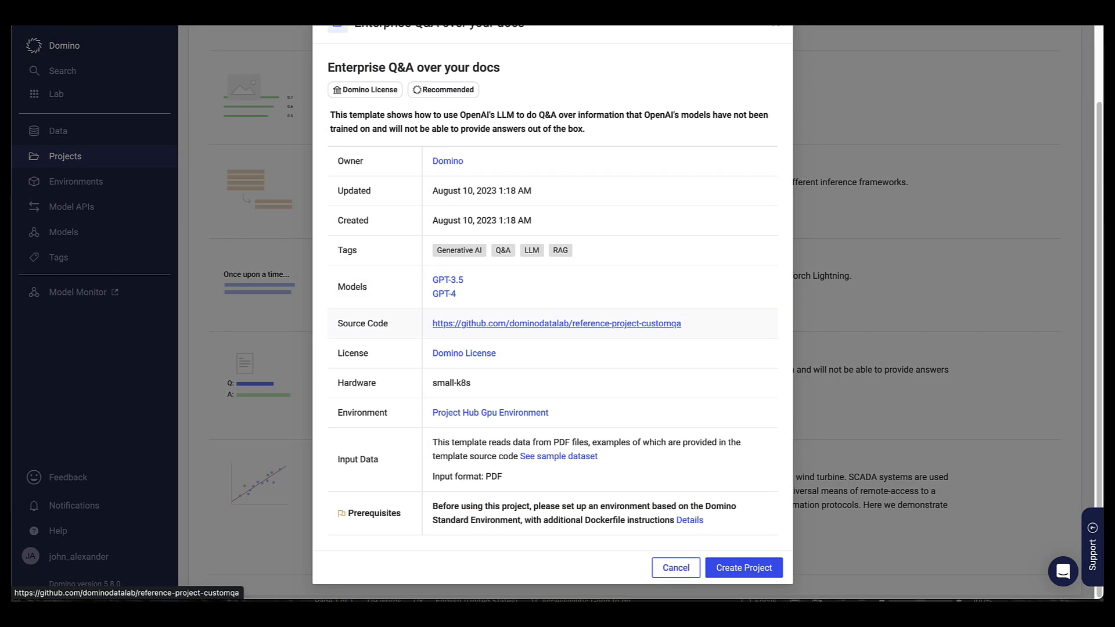
{"action": "mouse_move", "coordinate": [743, 567]}
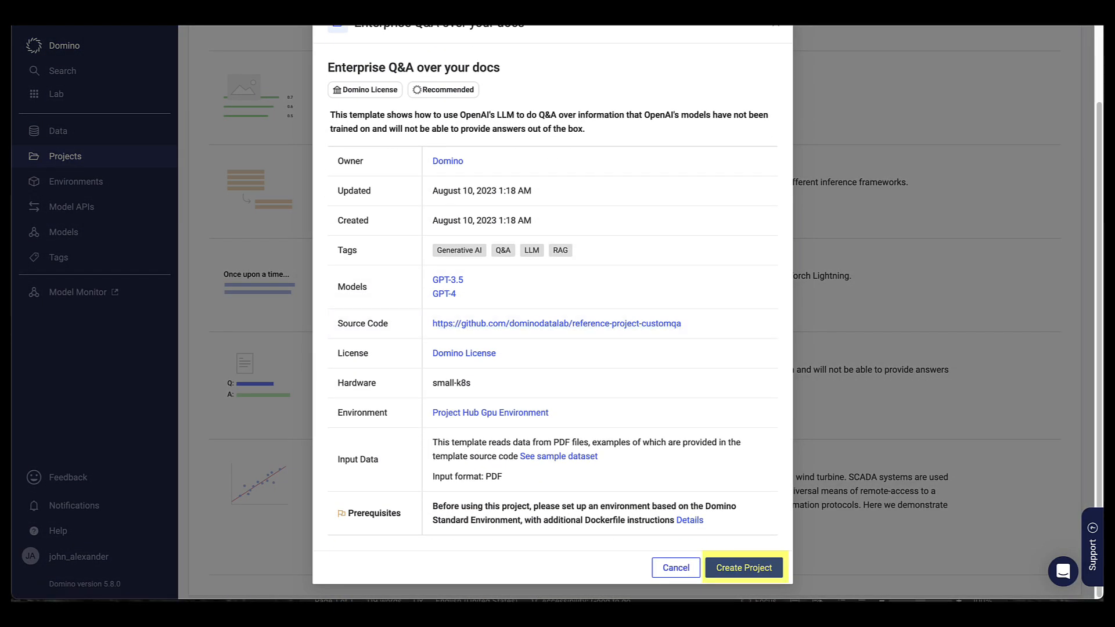
{"action": "left_click", "coordinate": [744, 566]}
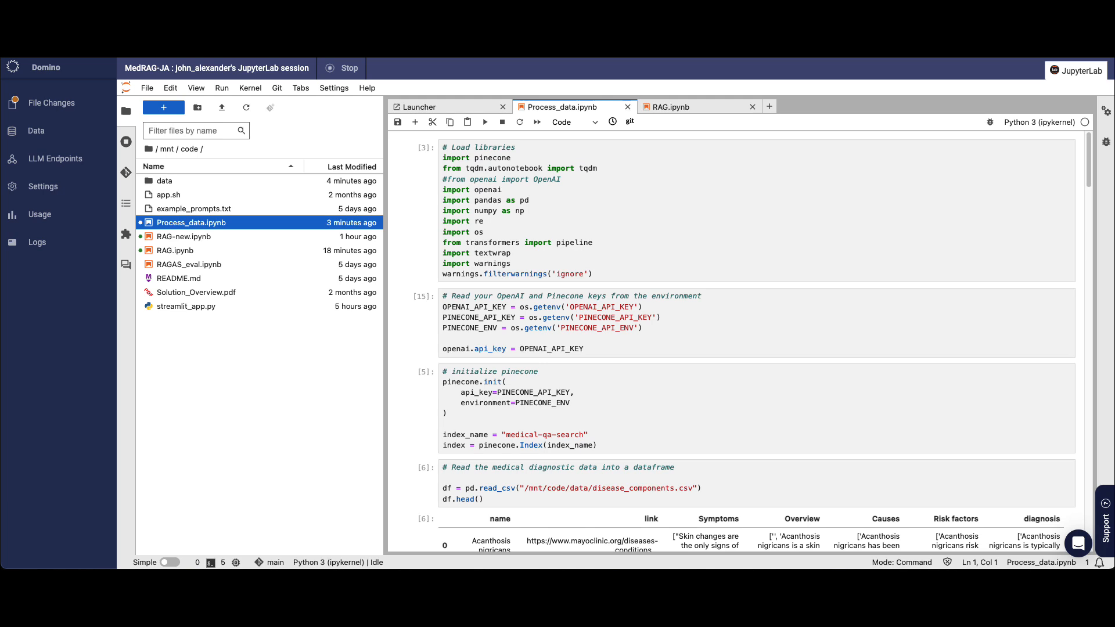
{"action": "mouse_move", "coordinate": [867, 469]}
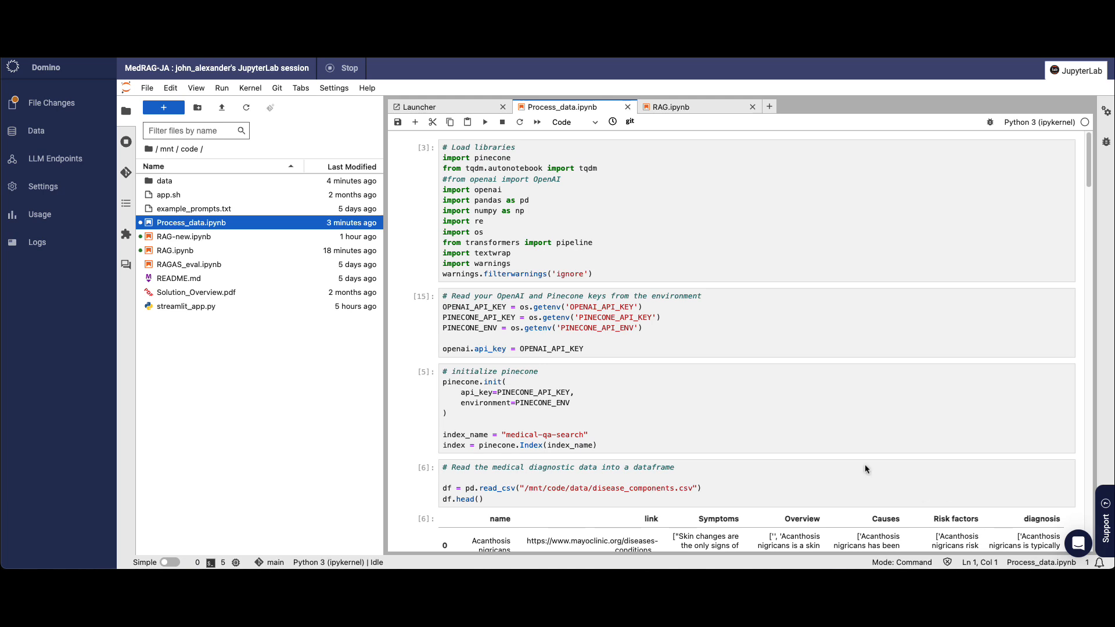
{"action": "mouse_move", "coordinate": [766, 456]}
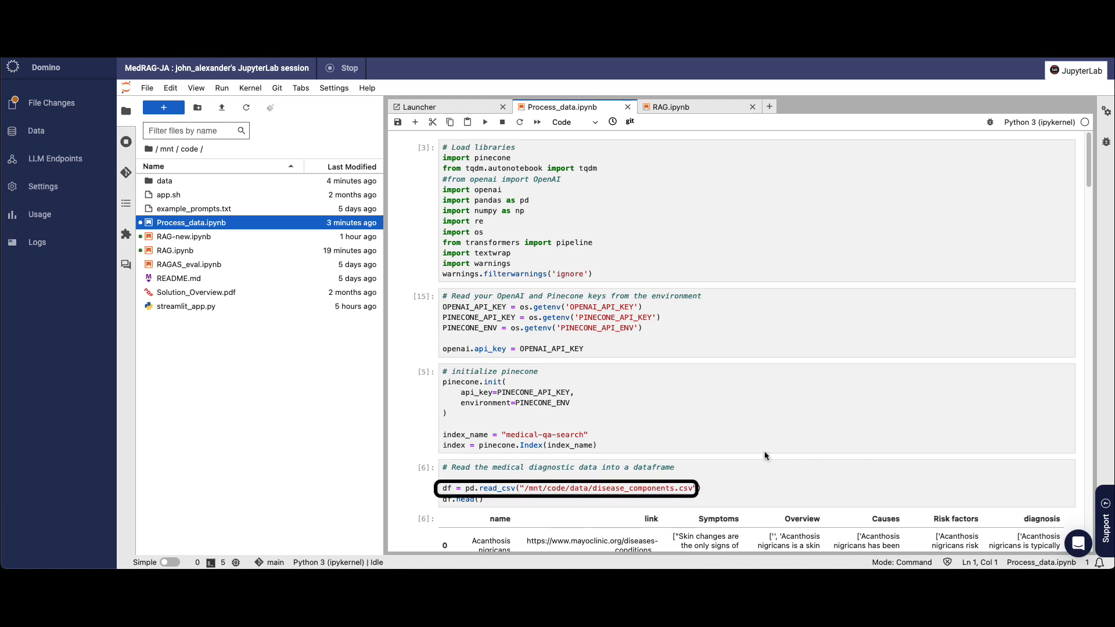
{"action": "mouse_move", "coordinate": [775, 464]}
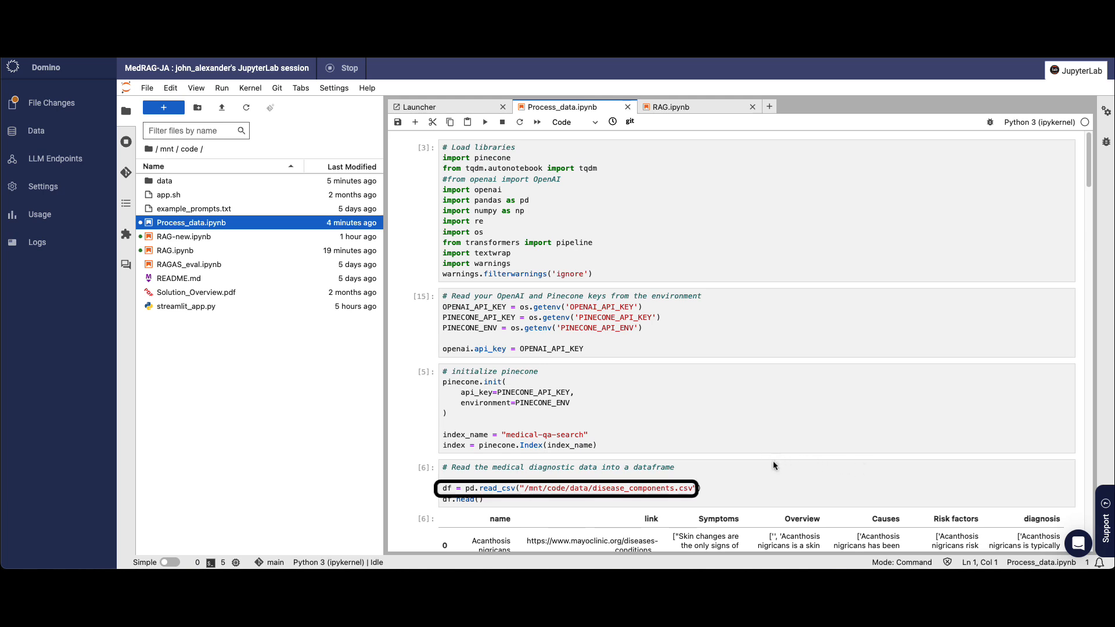
Review Process_data.ipynb's summarization cells and move to the RAG.ipynb notebook.
{"action": "scroll", "scroll_direction": "down", "scroll_amount": 3}
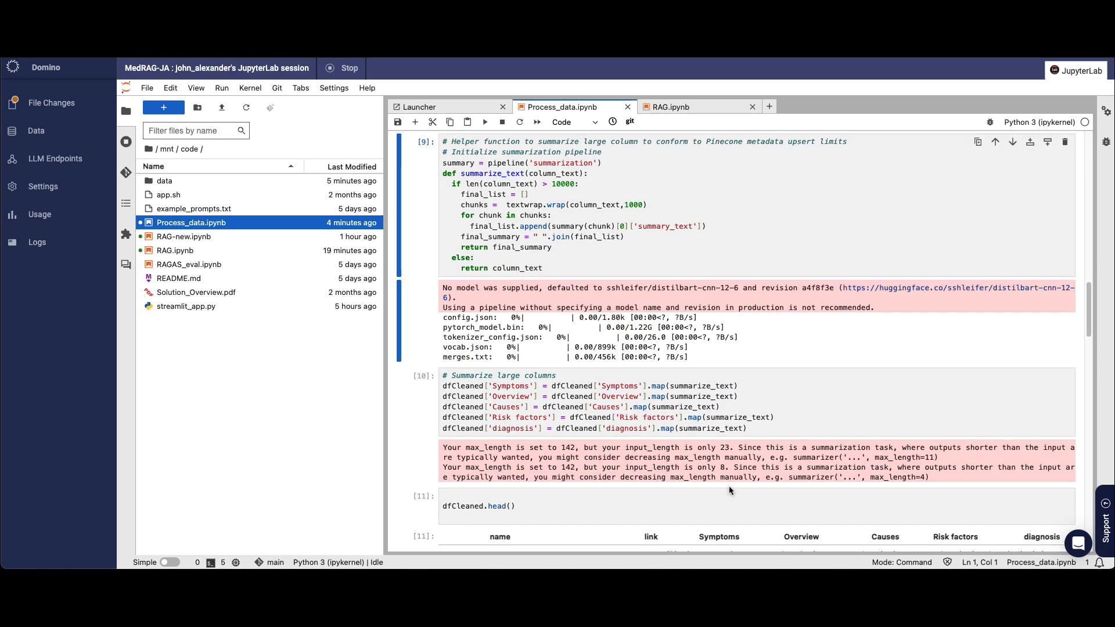
{"action": "left_click", "coordinate": [687, 107]}
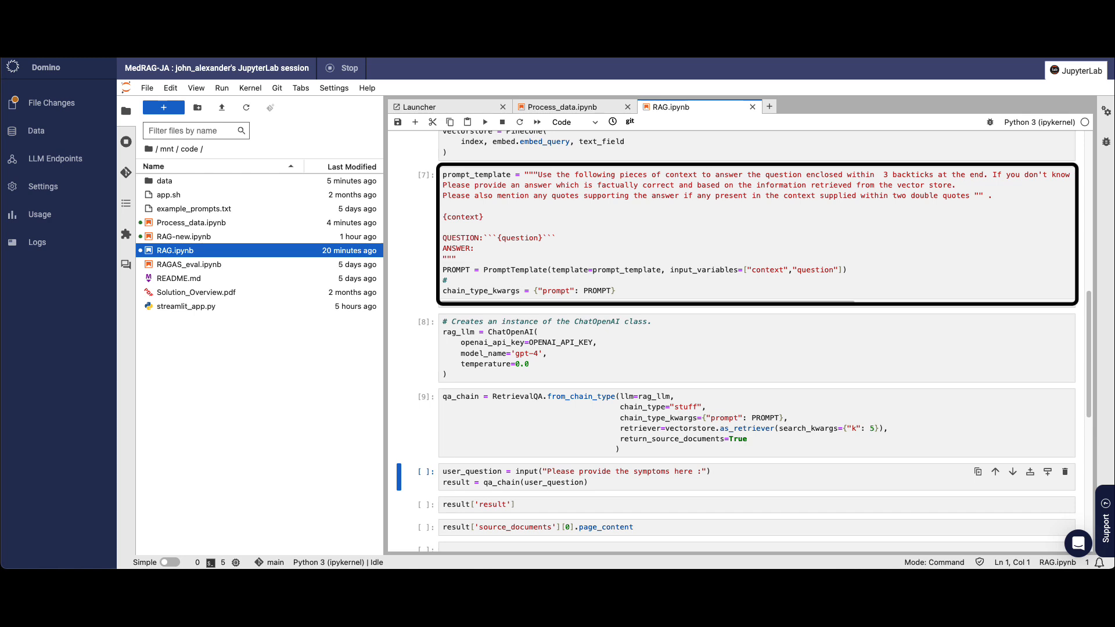
Submit the question 'What are the symptoms of anaphylaxis' to the RAG notebook's RetrievalQA chain.
{"action": "type", "text": "What are the symptoms of anaphylaxis"}
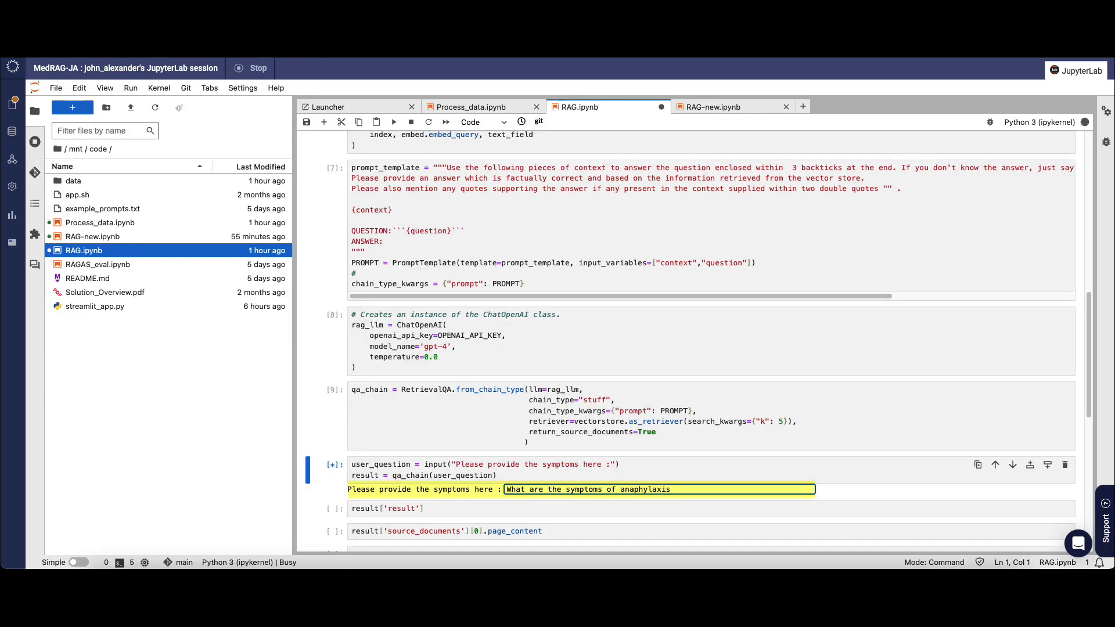
{"action": "key", "text": "Enter"}
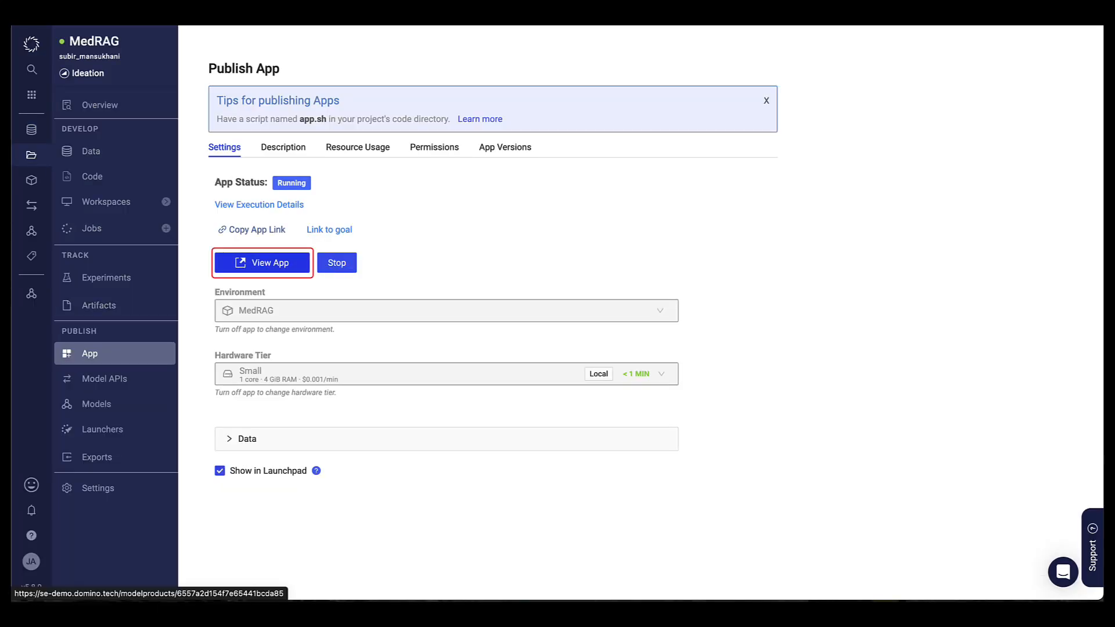
View the running Med RAG chatbot app and begin a question in its You: box.
{"action": "left_click", "coordinate": [262, 262]}
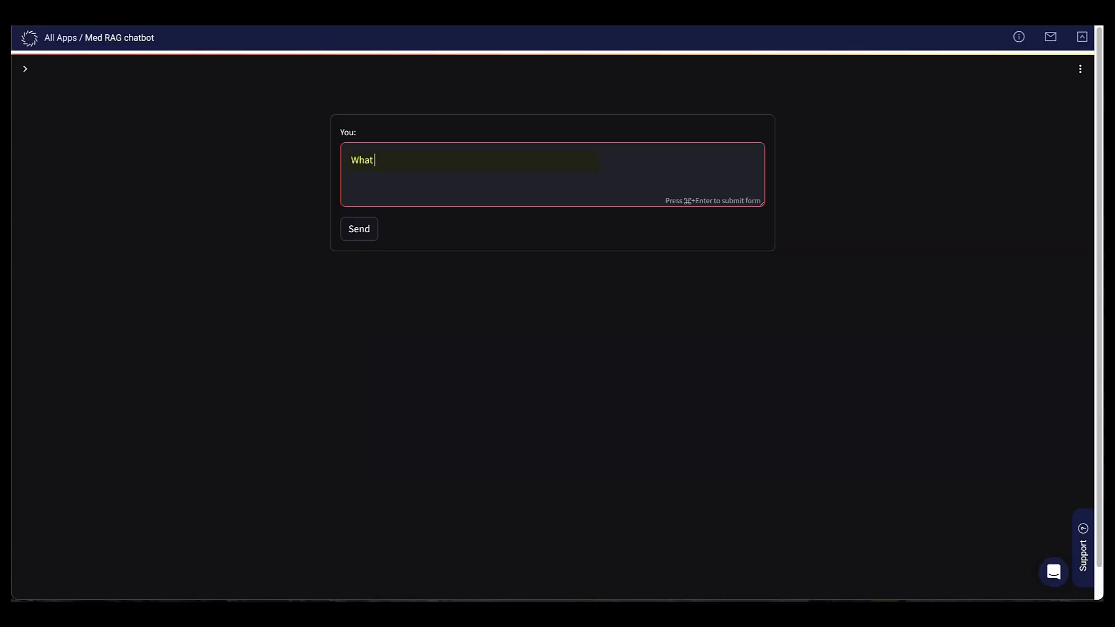
{"action": "left_click", "coordinate": [359, 229]}
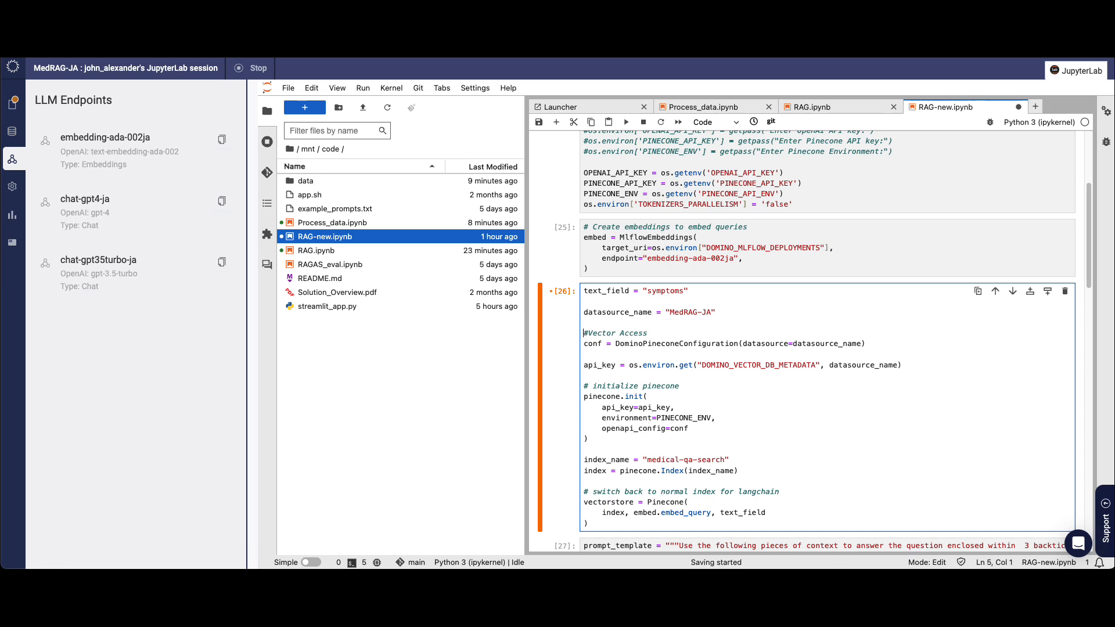
Save the RAG-new notebook with its embedding-ada-002ja endpoint and Pinecone vector store cells.
{"action": "key", "text": "Ctrl+S"}
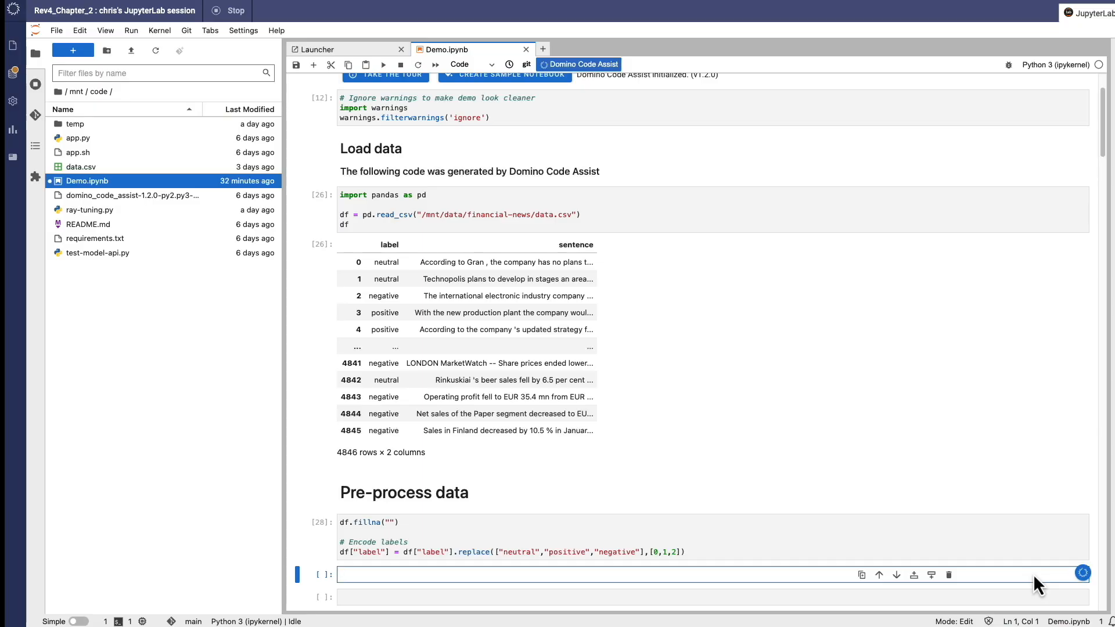
Invoke Domino Code Assist on the empty Demo.ipynb cell to reach the Foundation Models catalog.
{"action": "left_click", "coordinate": [1083, 573]}
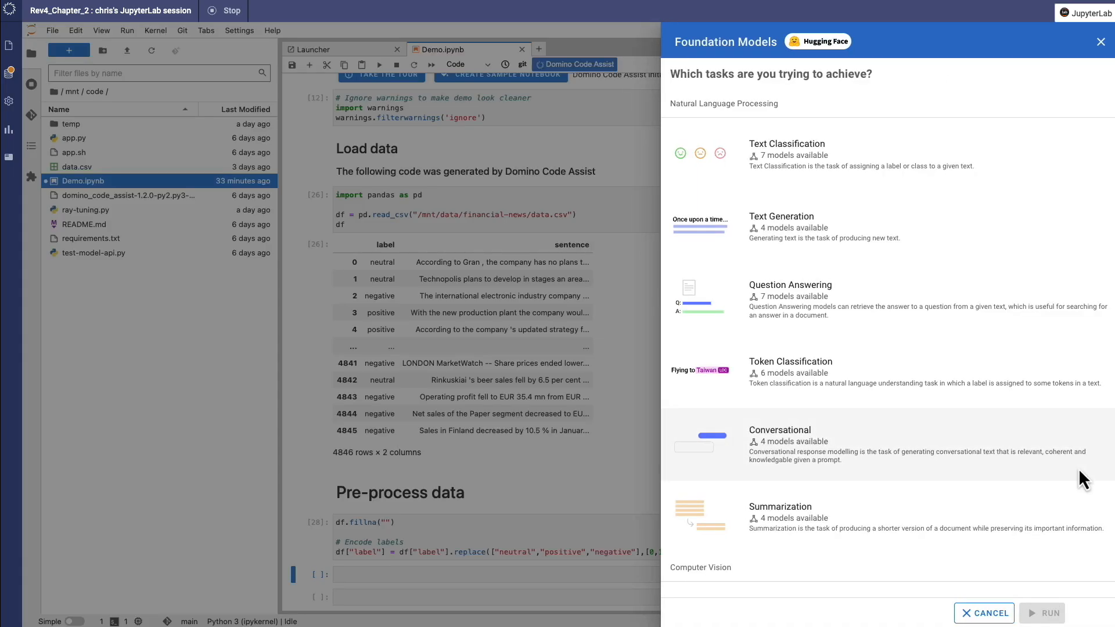
{"action": "mouse_move", "coordinate": [1059, 345]}
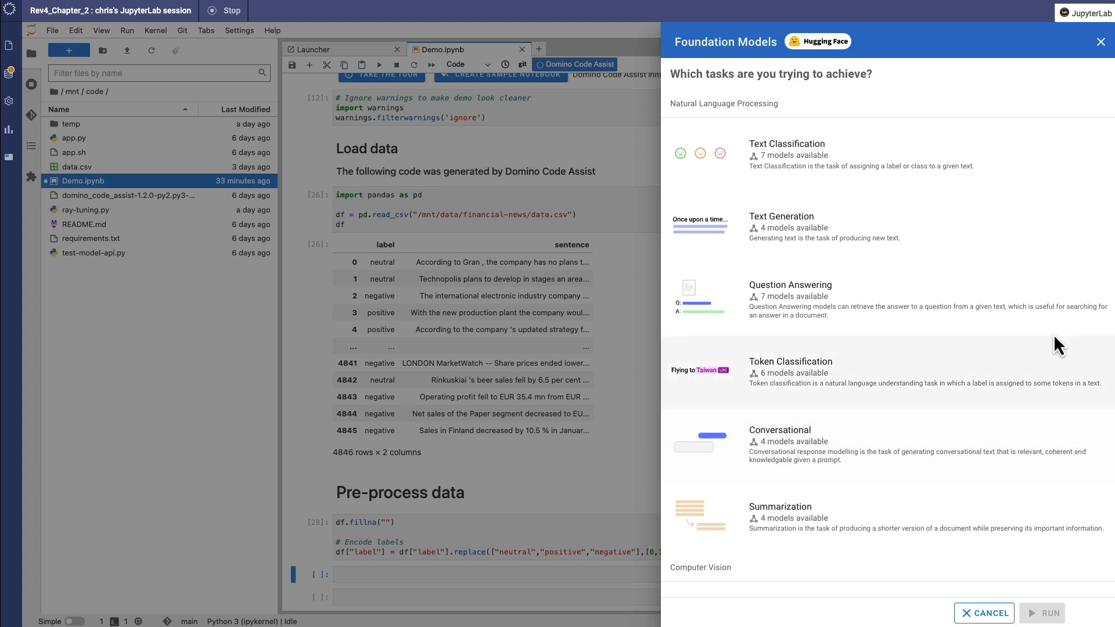
Choose Text Classification, select yiyanghkust/finbert-tone and begin its fine-tuning setup.
{"action": "left_click", "coordinate": [788, 144]}
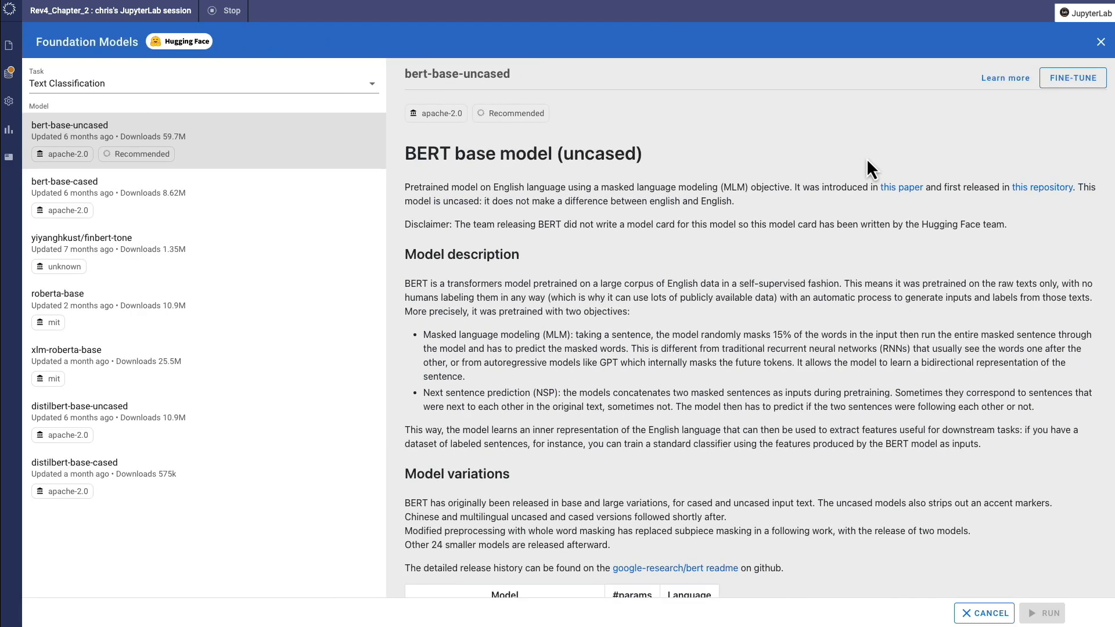
{"action": "mouse_move", "coordinate": [419, 300]}
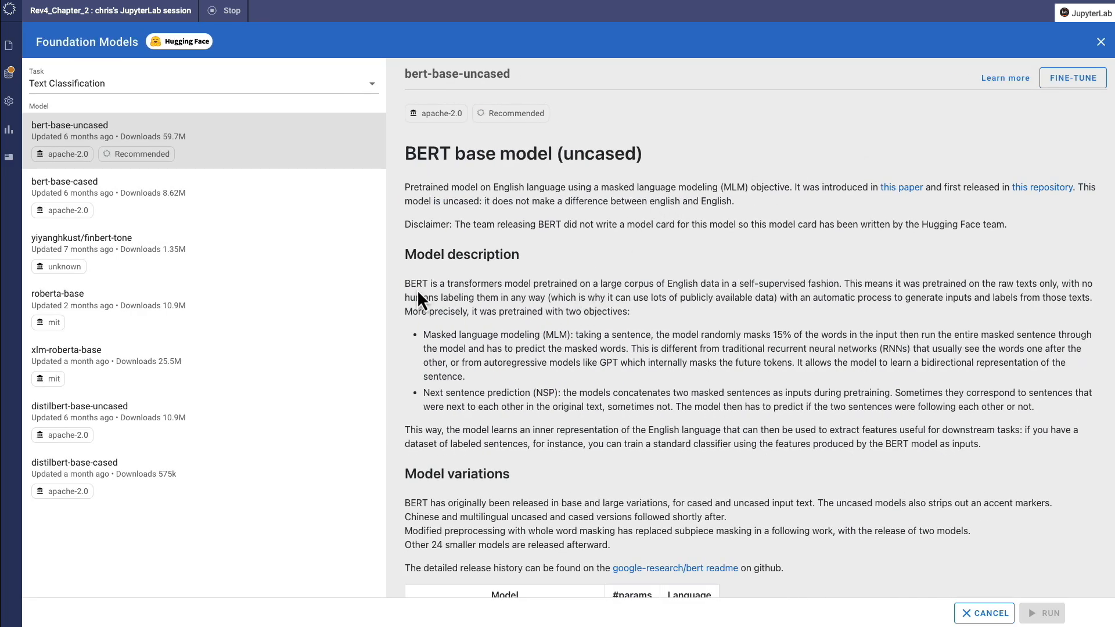
{"action": "left_click", "coordinate": [81, 243]}
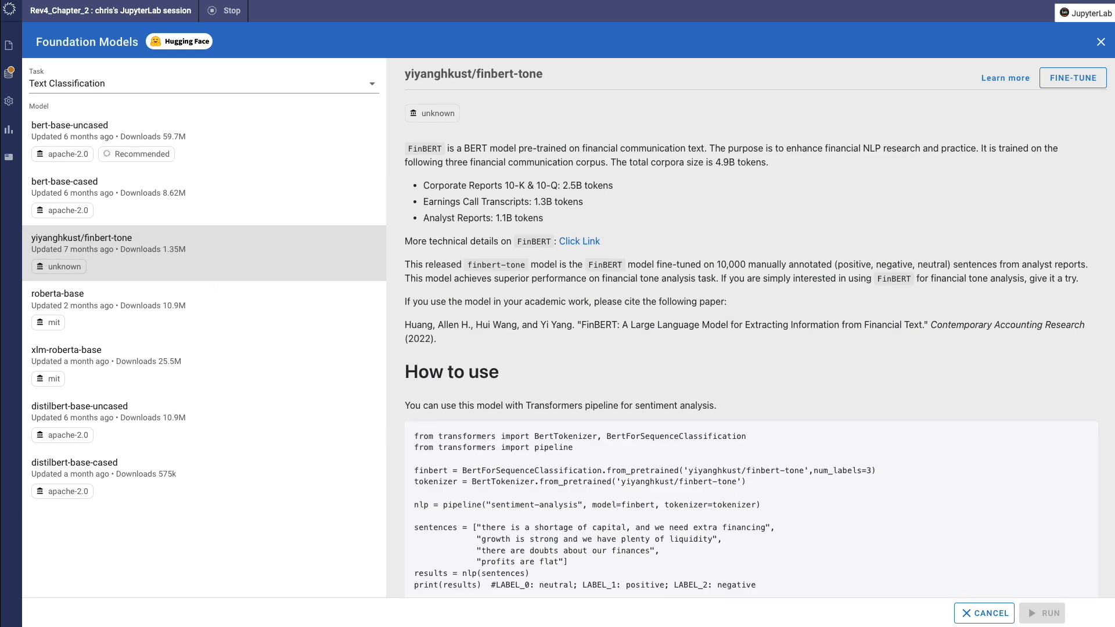
{"action": "mouse_move", "coordinate": [651, 232]}
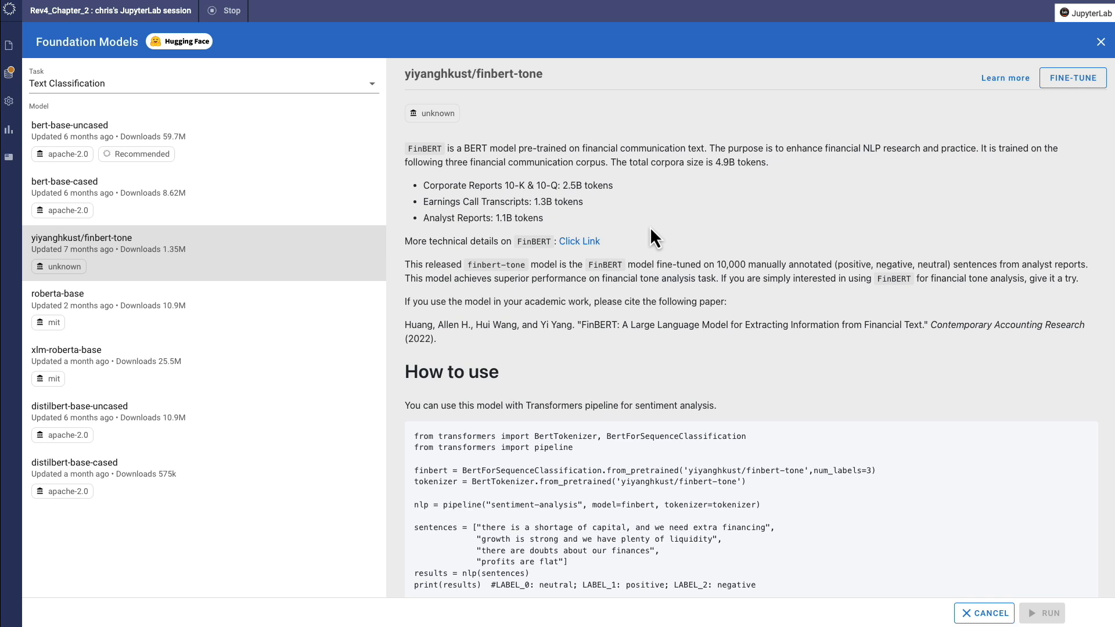
{"action": "mouse_move", "coordinate": [699, 224]}
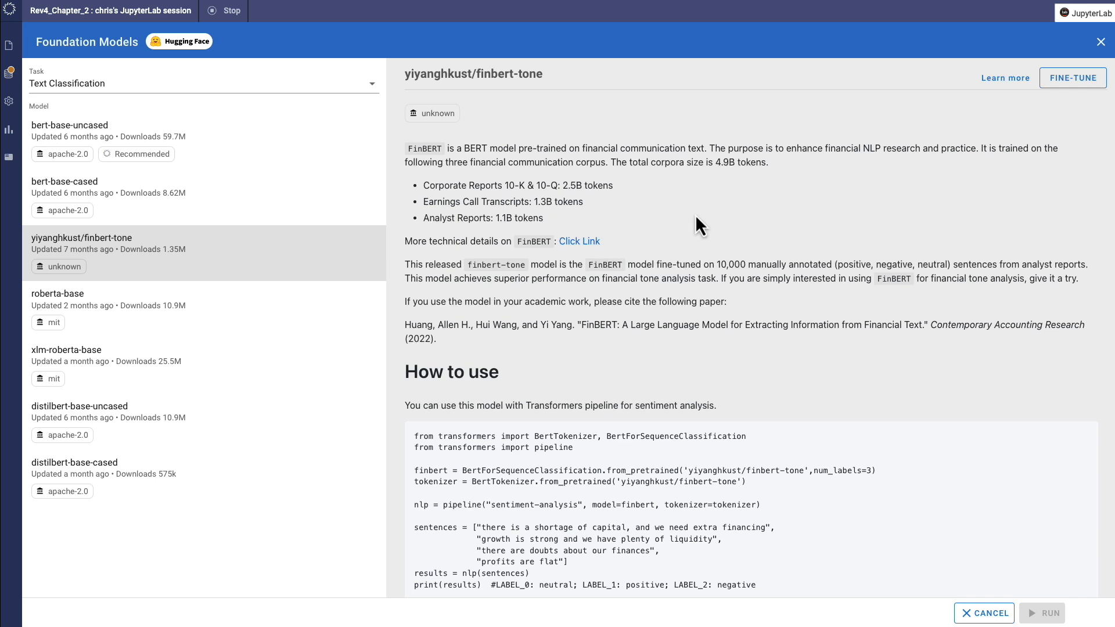
{"action": "mouse_move", "coordinate": [1073, 77]}
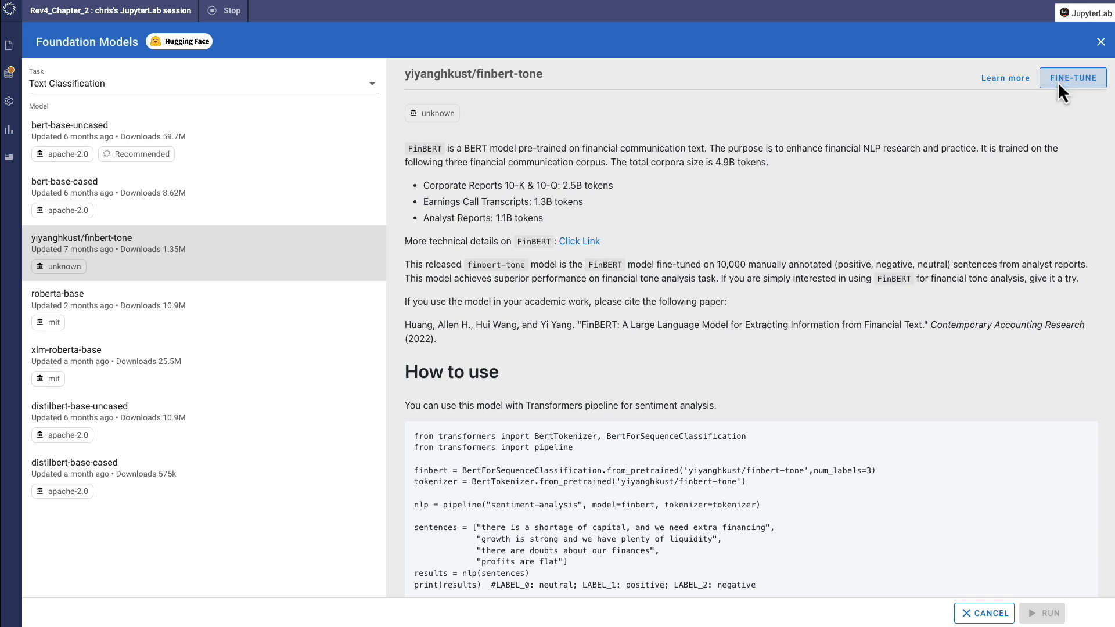
{"action": "left_click", "coordinate": [1074, 78]}
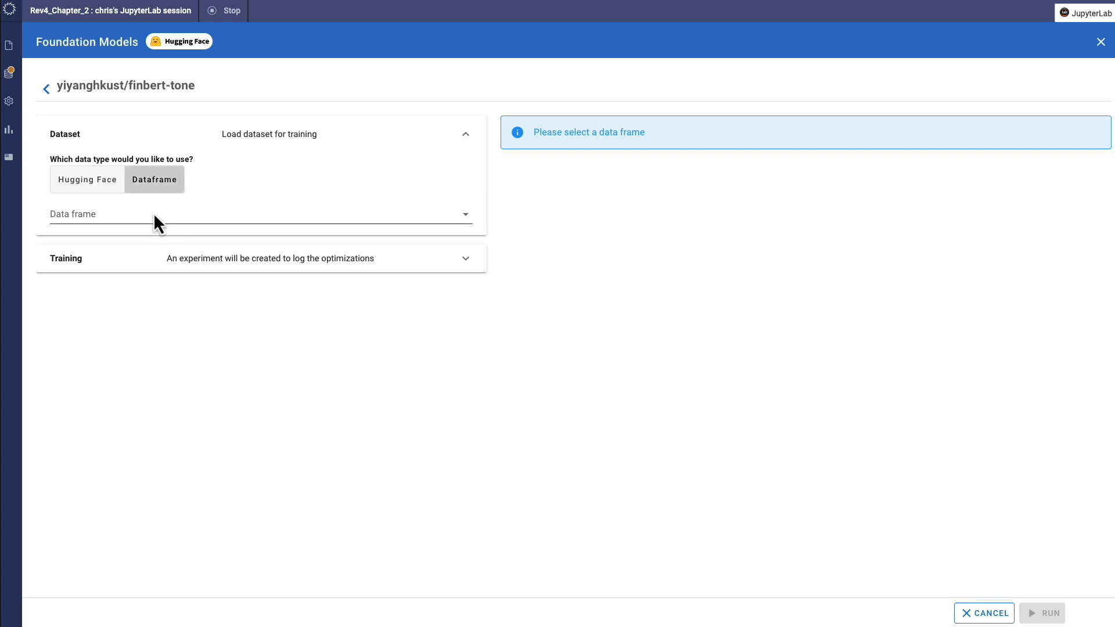
Choose the df data frame as training data with its sentence column as the text input.
{"action": "left_click", "coordinate": [253, 214]}
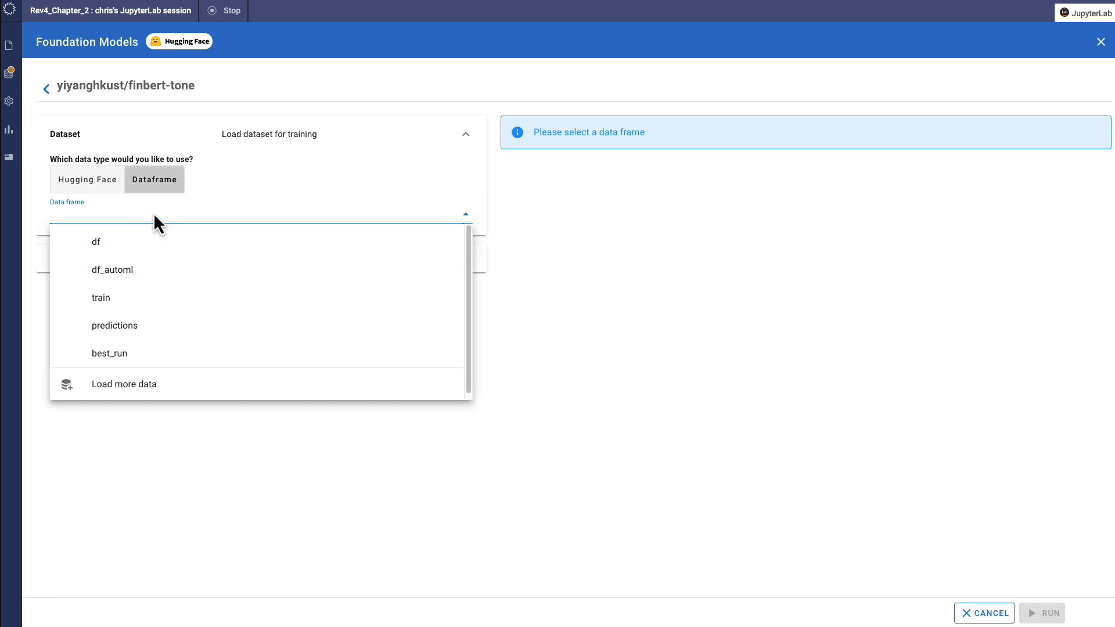
{"action": "left_click", "coordinate": [96, 241]}
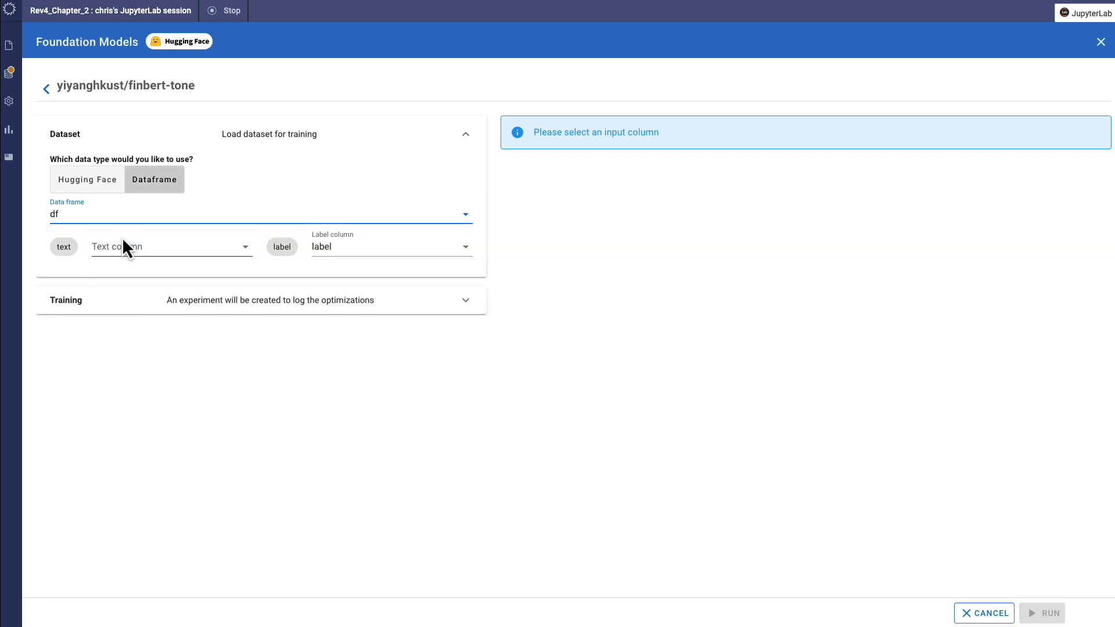
{"action": "left_click", "coordinate": [168, 246]}
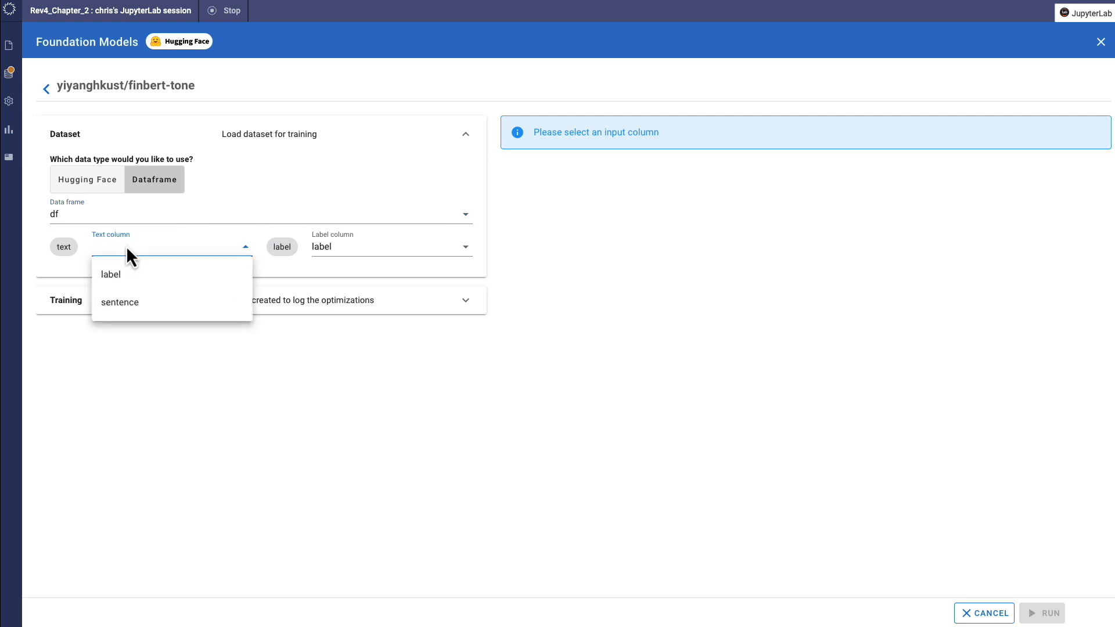
{"action": "mouse_move", "coordinate": [130, 288]}
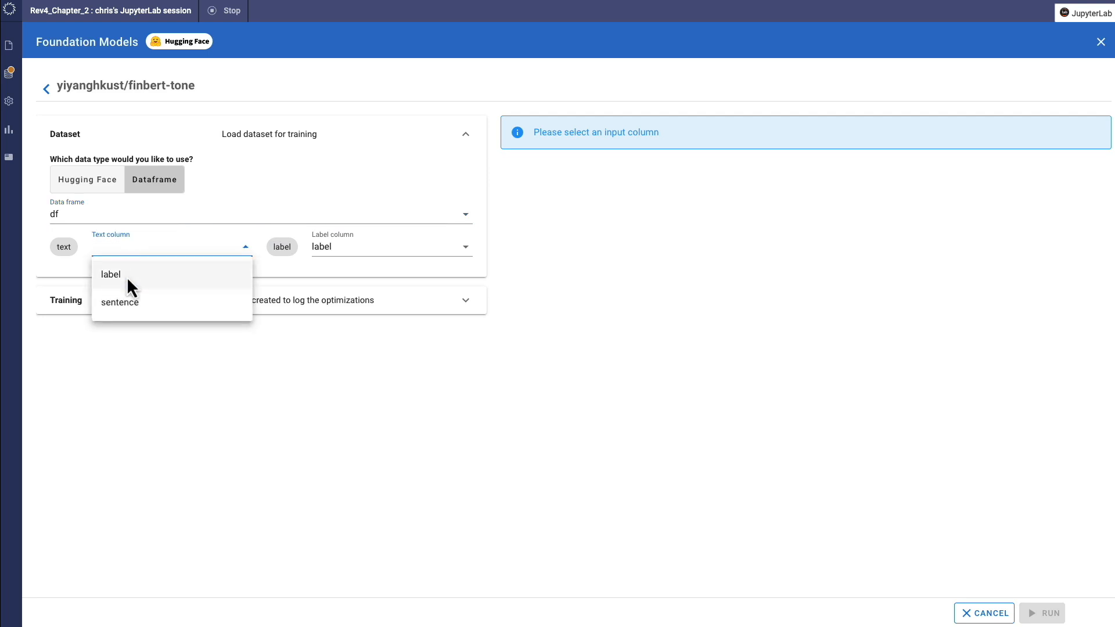
{"action": "left_click", "coordinate": [118, 302]}
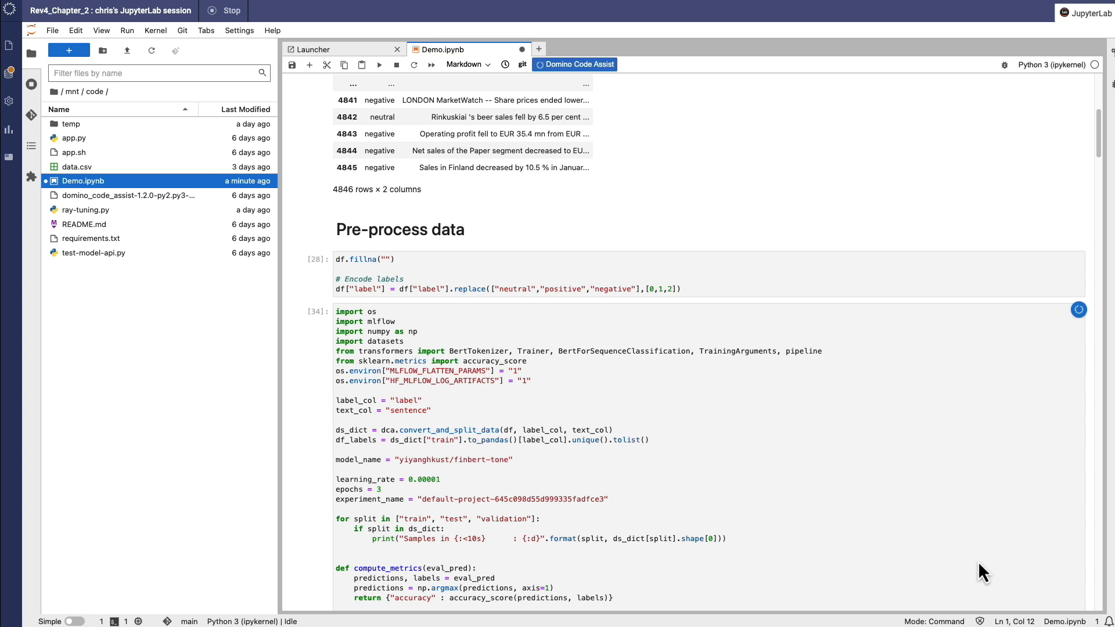
Scroll to the generated training cell and follow its link to the finbert experiment tracking page.
{"action": "scroll", "scroll_direction": "down", "scroll_amount": 3}
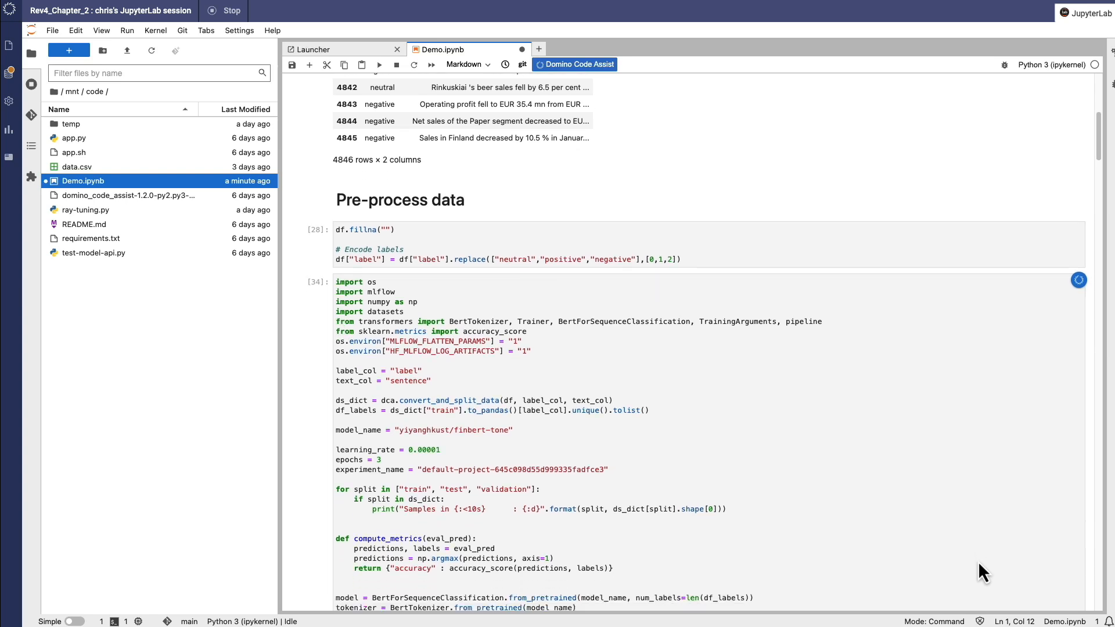
{"action": "scroll", "scroll_direction": "down", "scroll_amount": 3}
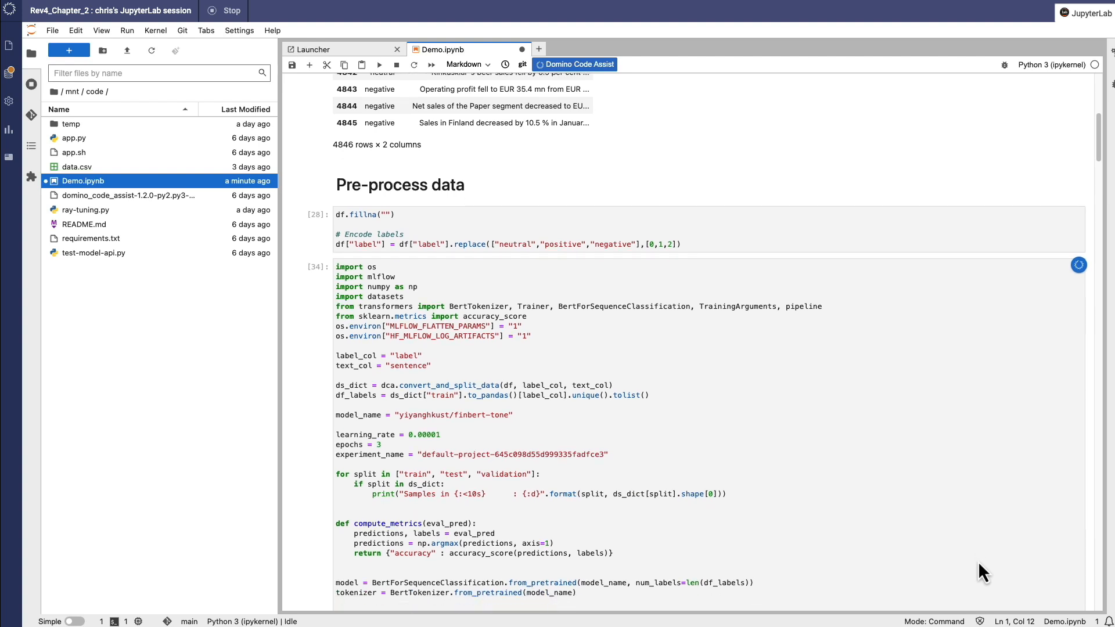
{"action": "scroll", "scroll_direction": "down", "scroll_amount": 3}
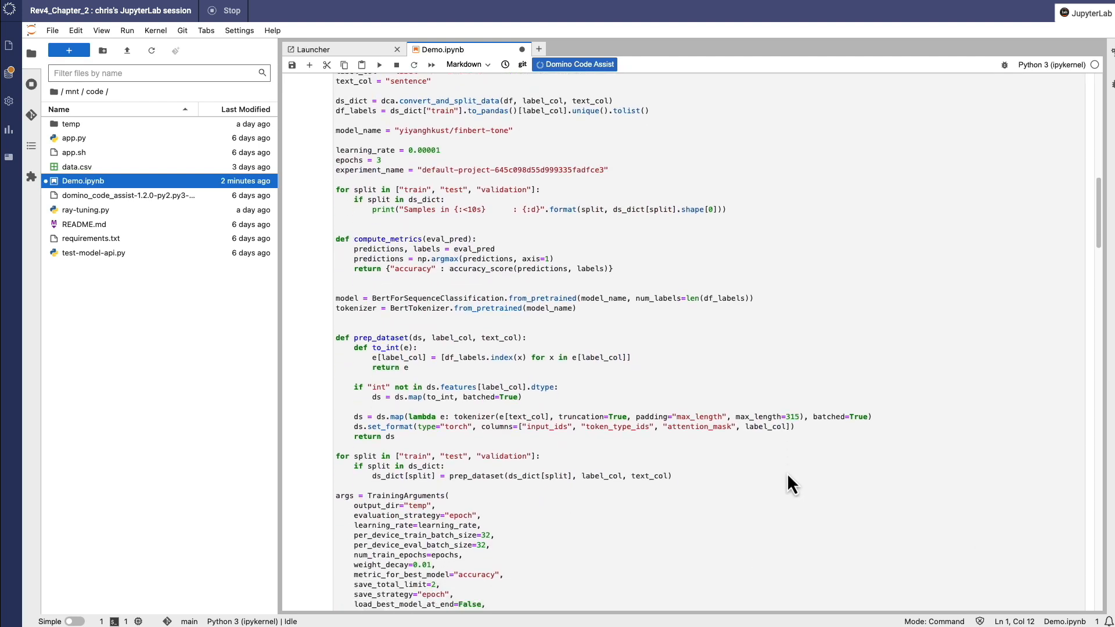
{"action": "scroll", "scroll_direction": "down", "scroll_amount": 3}
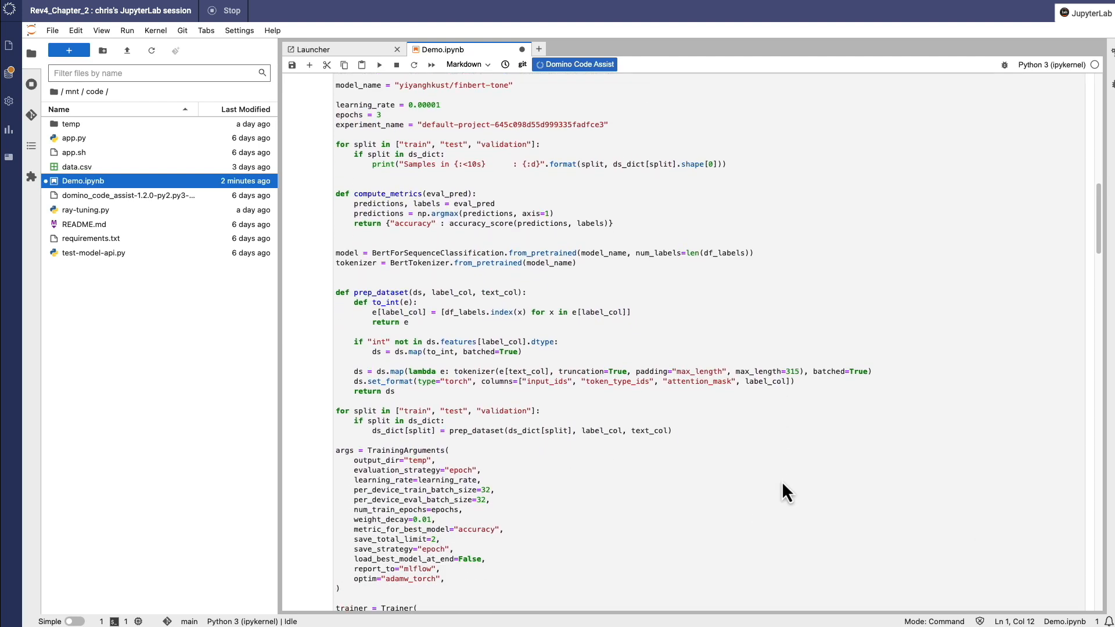
{"action": "left_click", "coordinate": [438, 517]}
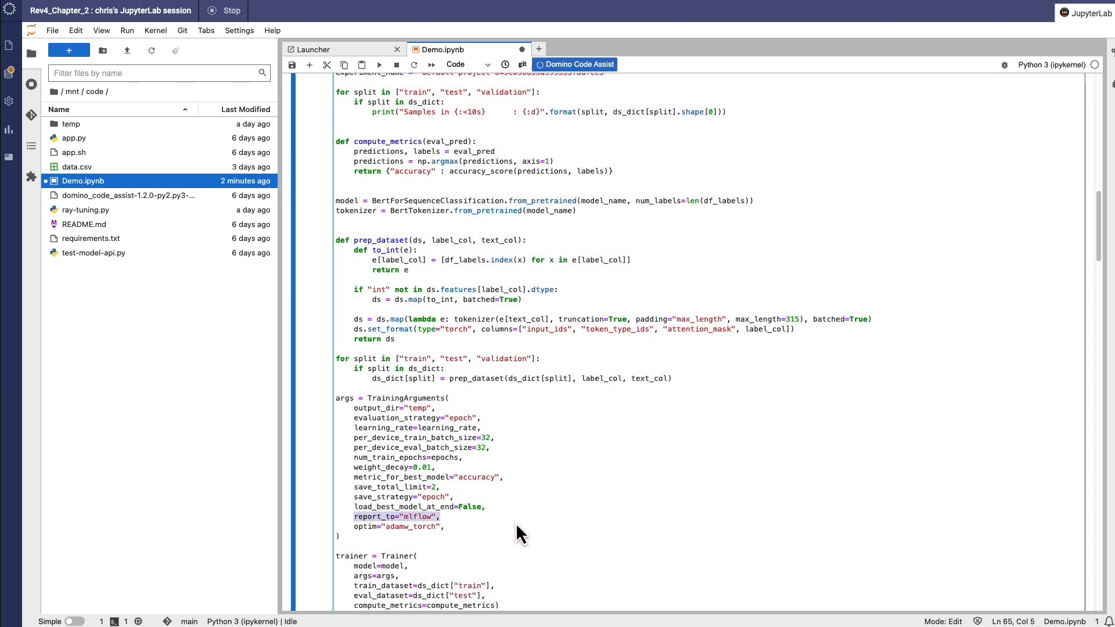
{"action": "mouse_move", "coordinate": [552, 541]}
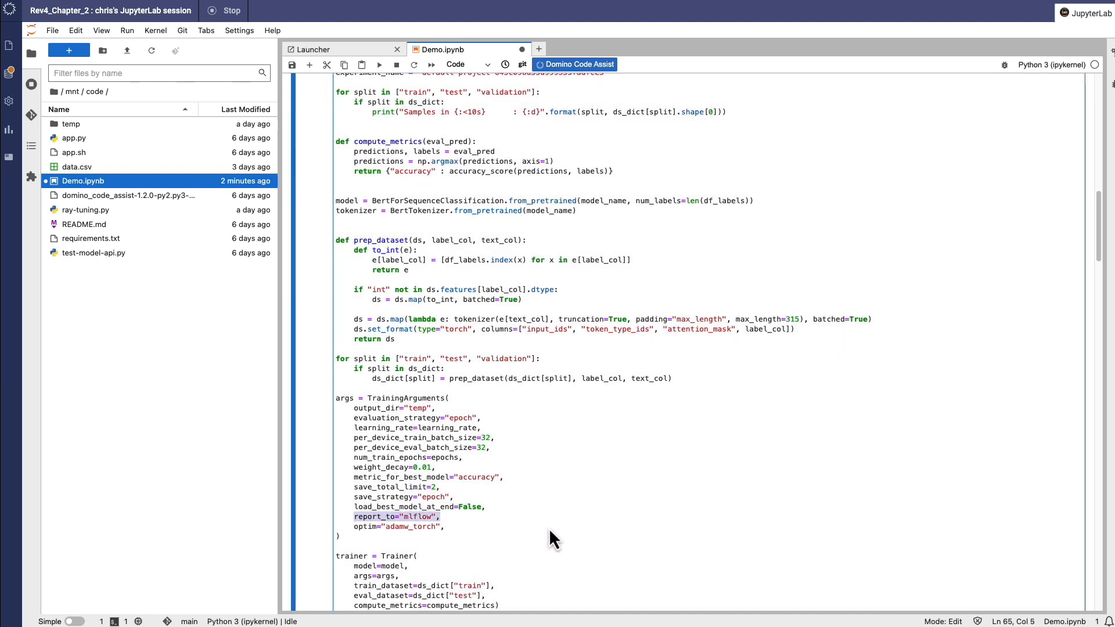
{"action": "scroll", "scroll_direction": "down", "scroll_amount": 3}
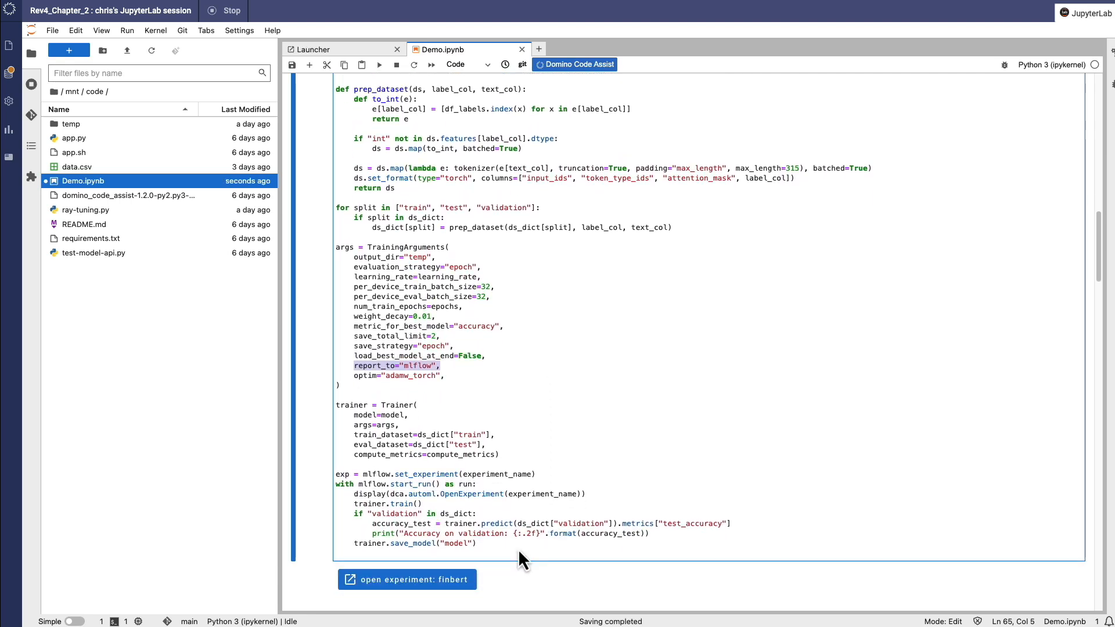
{"action": "left_click", "coordinate": [407, 580]}
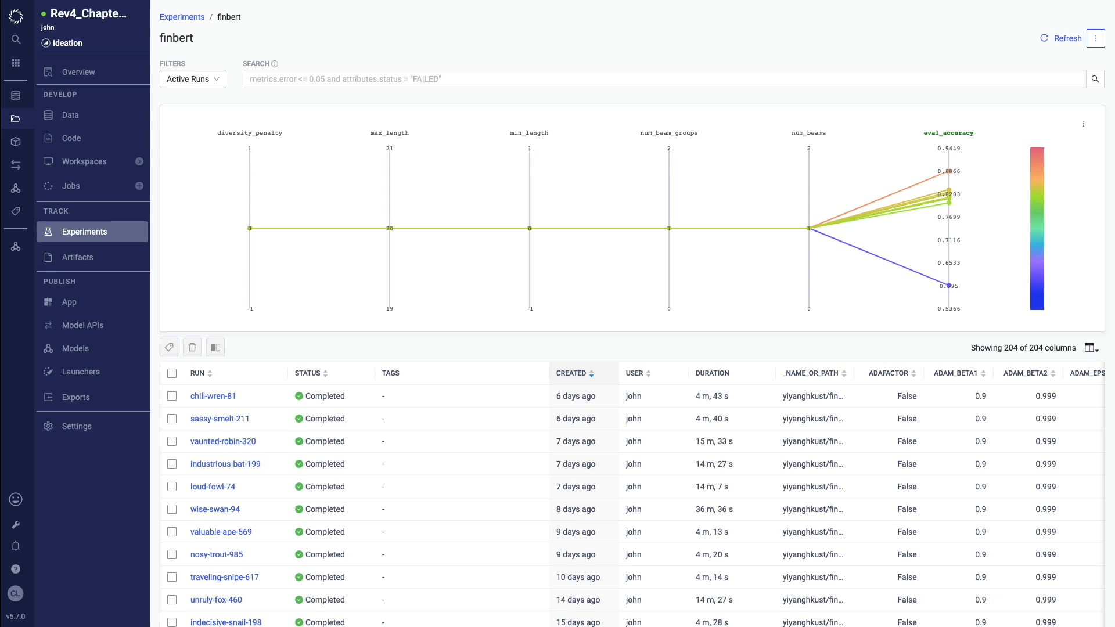
{"action": "mouse_move", "coordinate": [214, 538]}
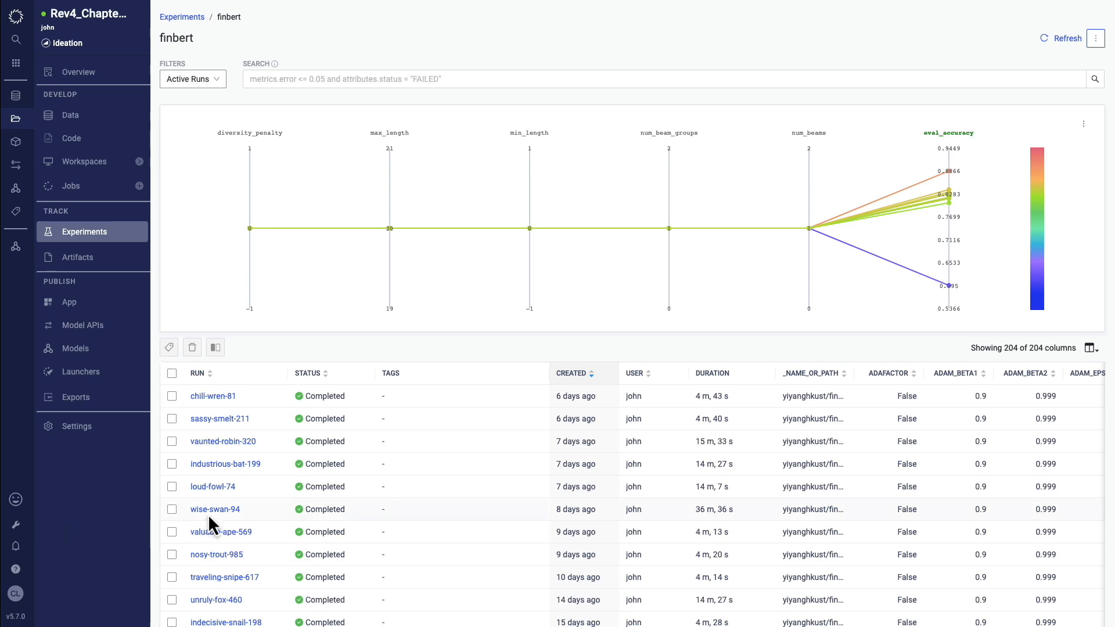
{"action": "mouse_move", "coordinate": [215, 510]}
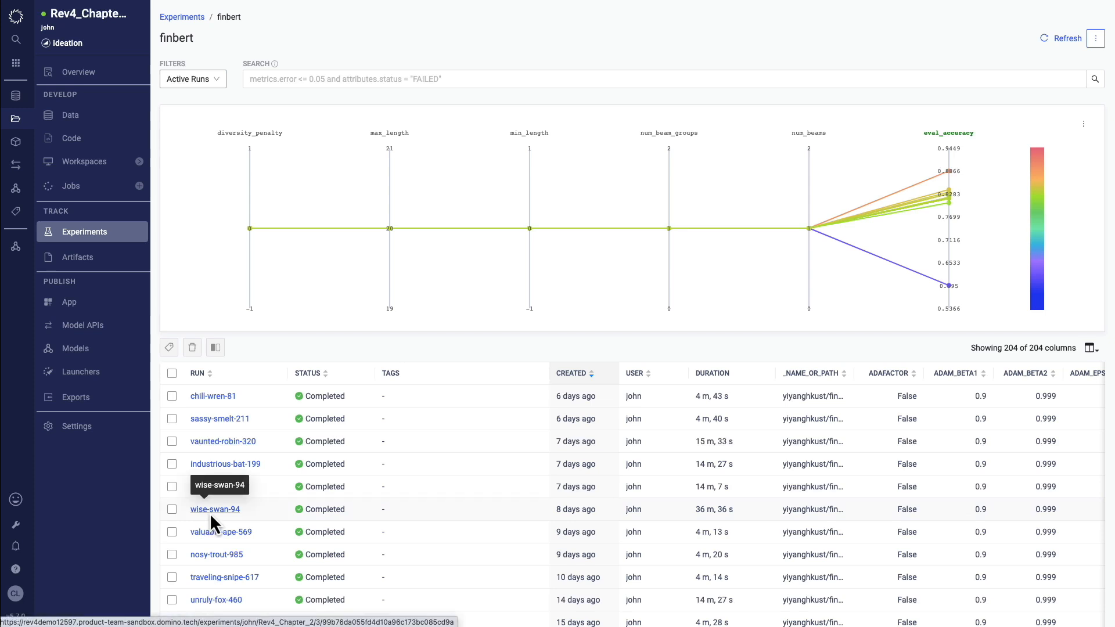
Open the wise-swan-94 run details from the finbert experiment runs table.
{"action": "left_click", "coordinate": [215, 510]}
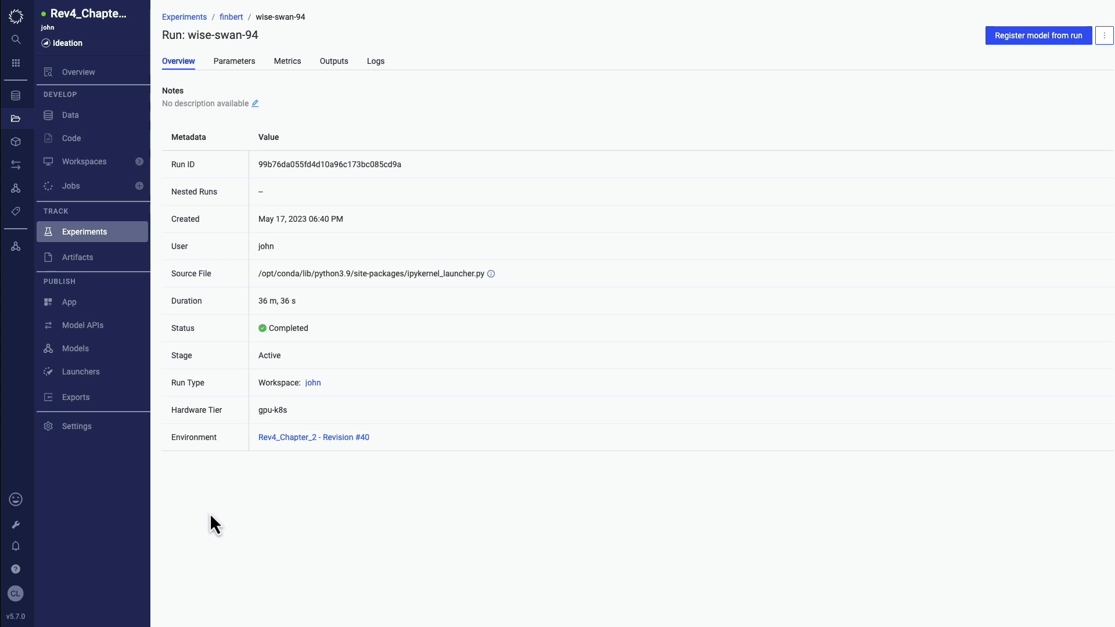
{"action": "mouse_move", "coordinate": [356, 490]}
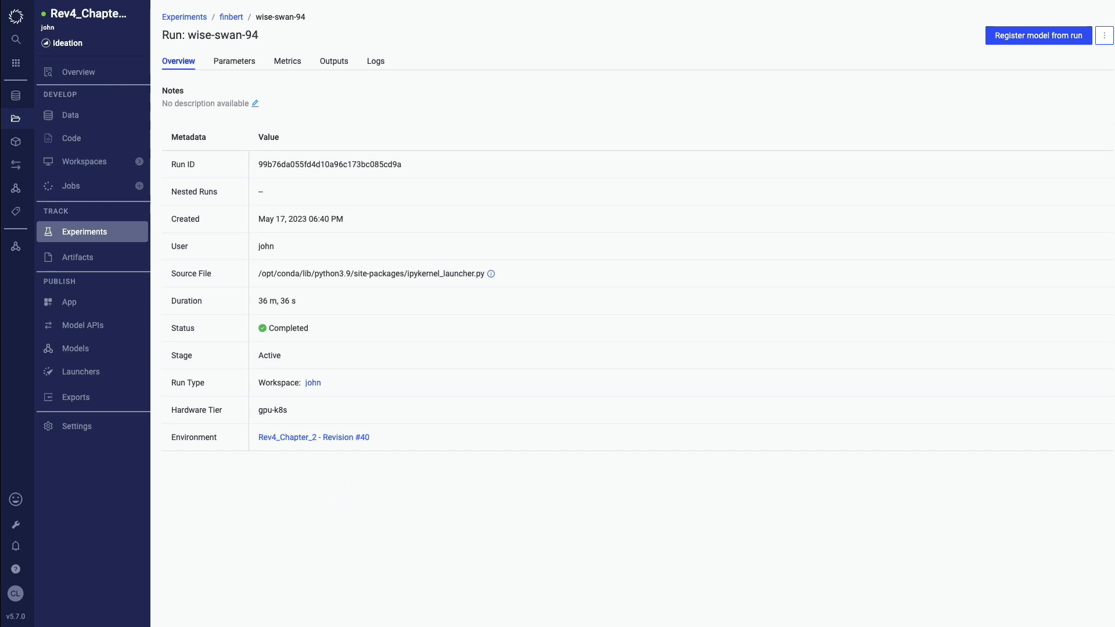
Show the wise-swan-94 run's Metrics charts: loss, learning rate, epoch and eval accuracy.
{"action": "left_click", "coordinate": [288, 61]}
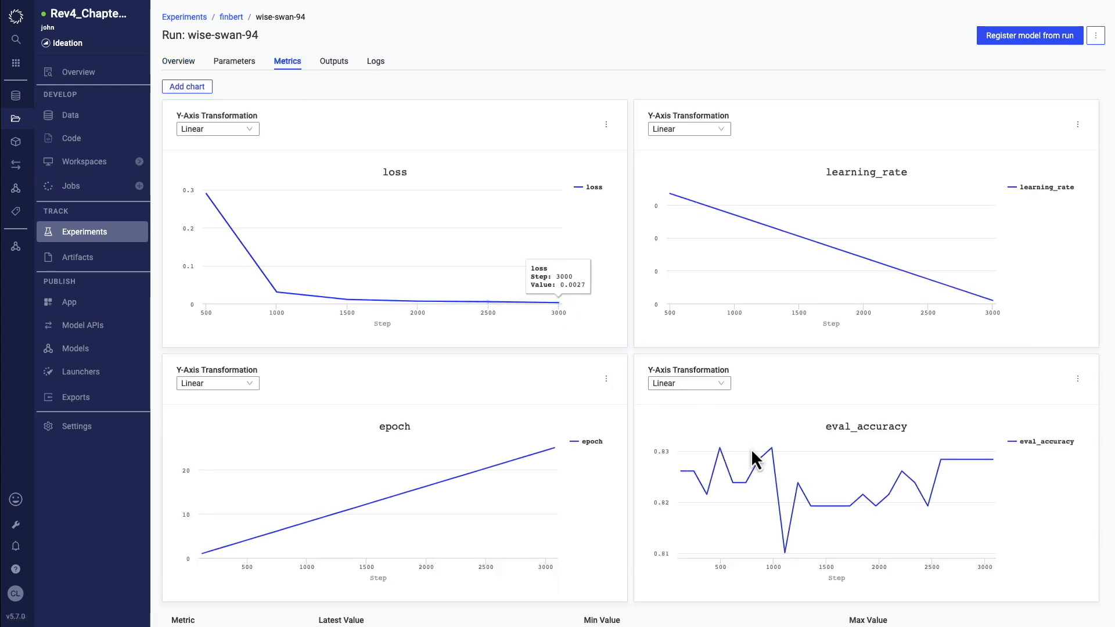
{"action": "mouse_move", "coordinate": [915, 498]}
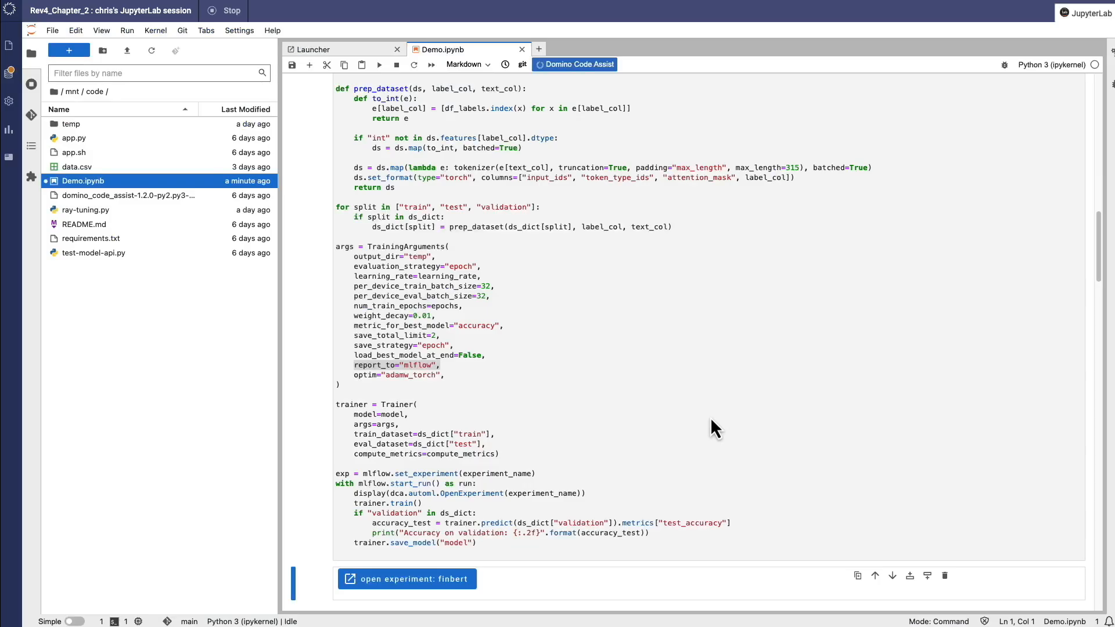
Scroll the Demo.ipynb notebook down to the Automated Hyperparameter Tuning With RayTune section.
{"action": "scroll", "scroll_direction": "down", "scroll_amount": 3}
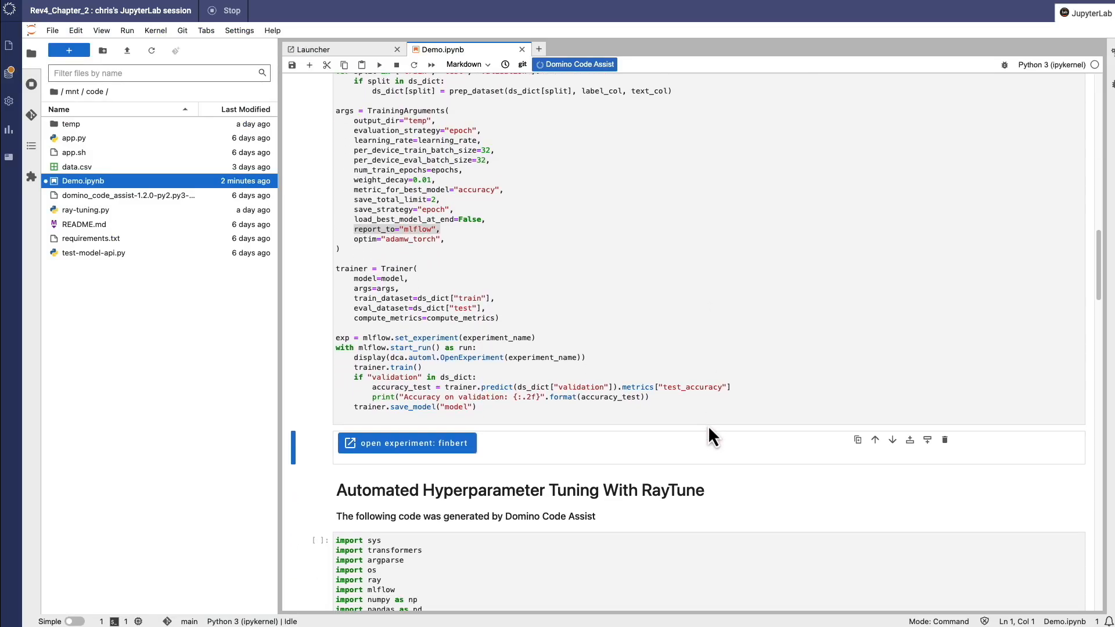
{"action": "scroll", "scroll_direction": "down", "scroll_amount": 3}
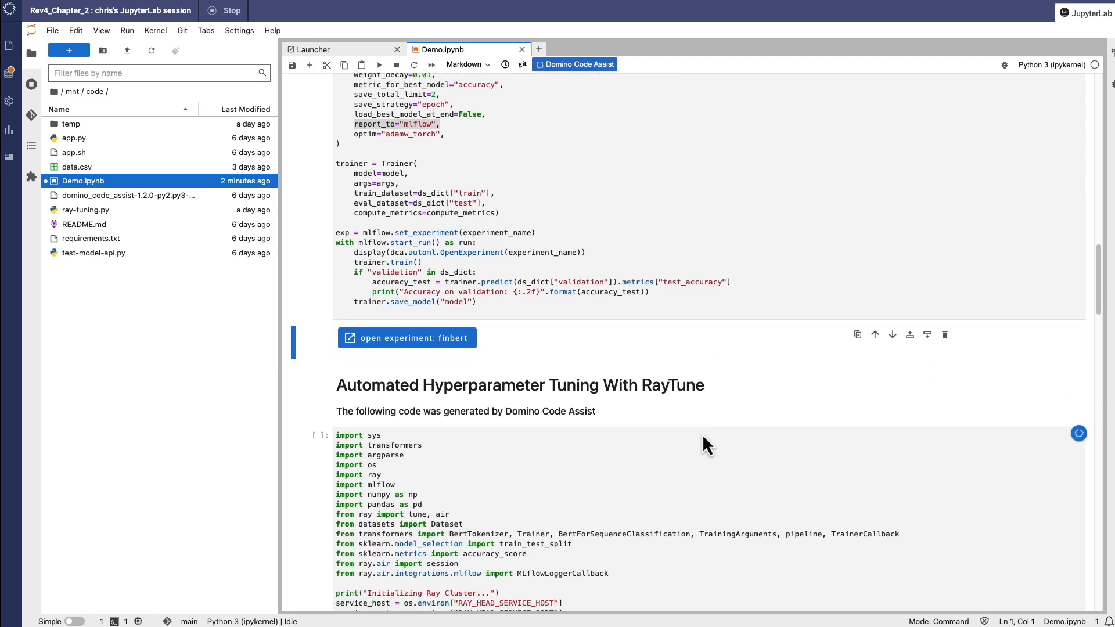
{"action": "scroll", "scroll_direction": "down", "scroll_amount": 3}
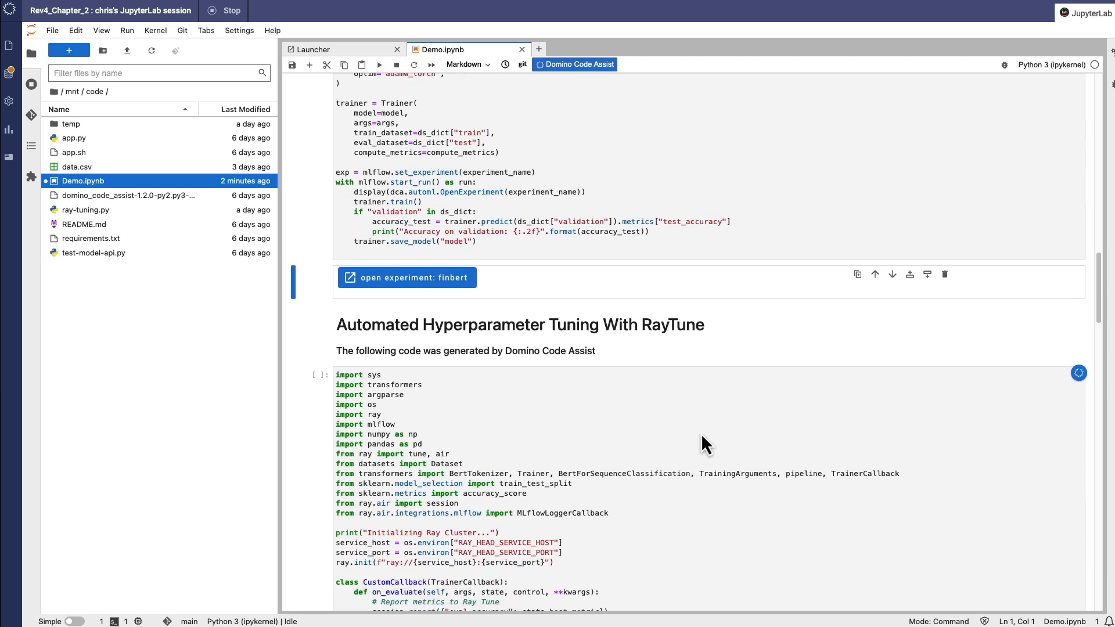
{"action": "scroll", "scroll_direction": "down", "scroll_amount": 3}
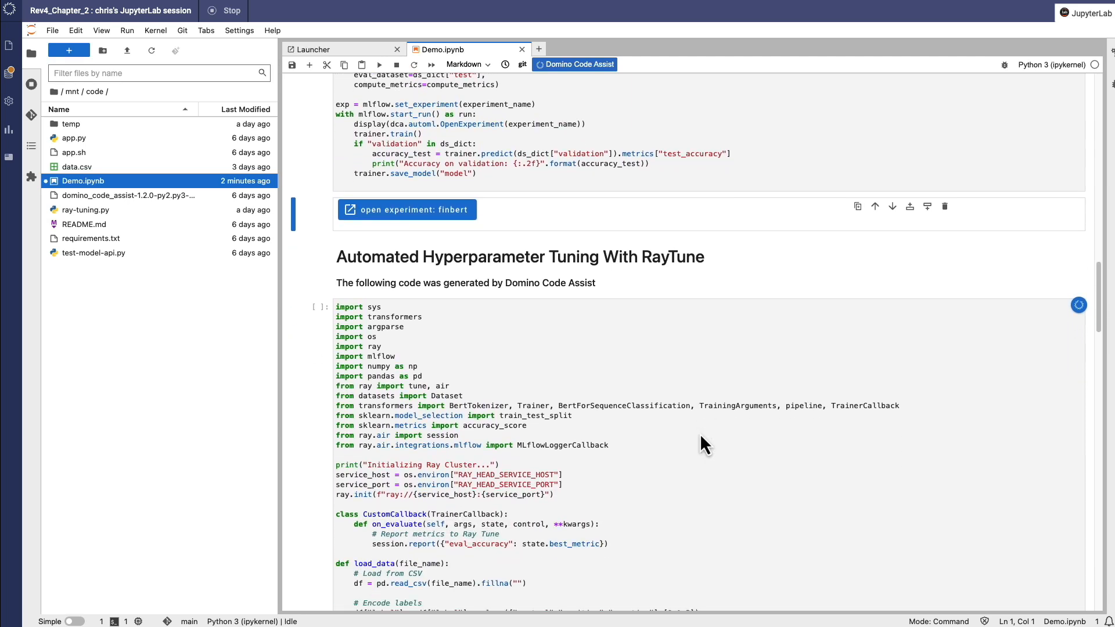
{"action": "scroll", "scroll_direction": "down", "scroll_amount": 3}
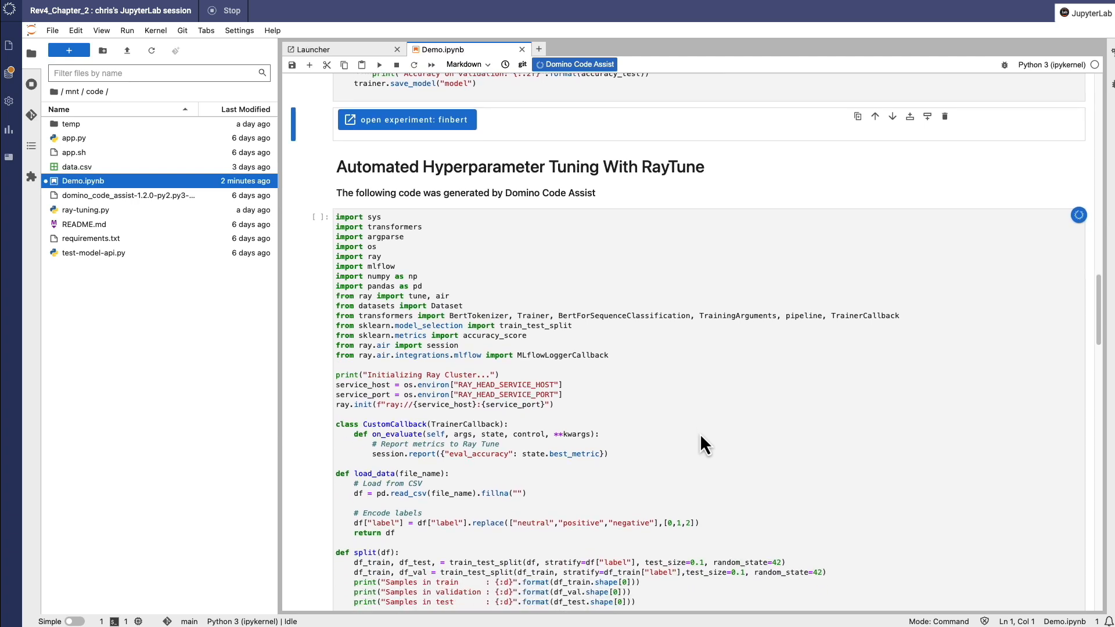
{"action": "scroll", "scroll_direction": "down", "scroll_amount": 3}
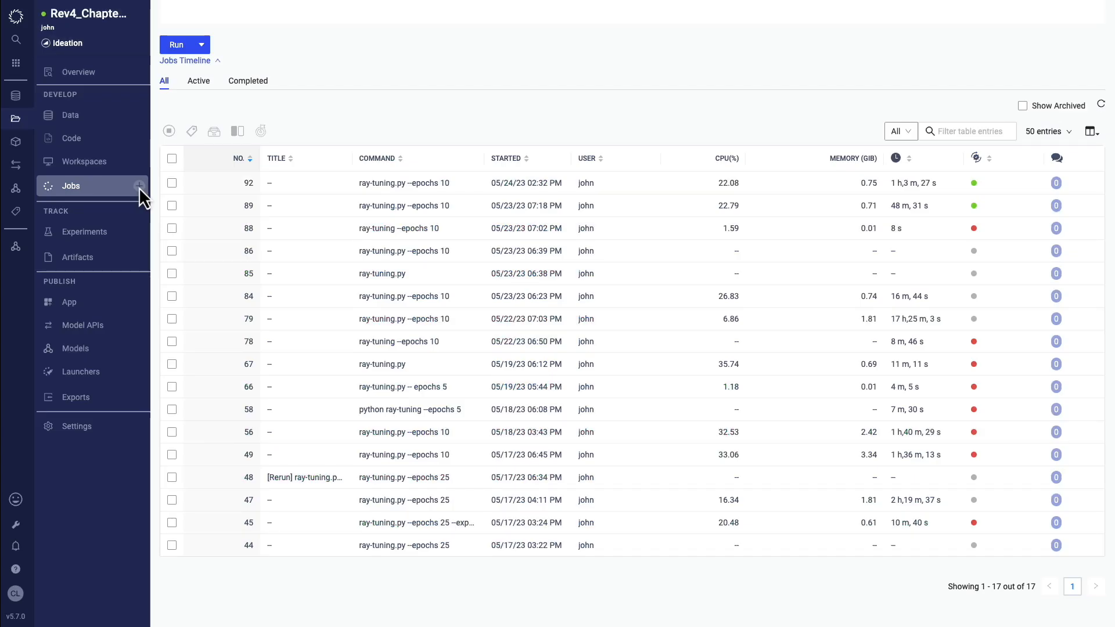
Start a new job running tune.py and move through its hardware and cluster settings.
{"action": "left_click", "coordinate": [177, 44]}
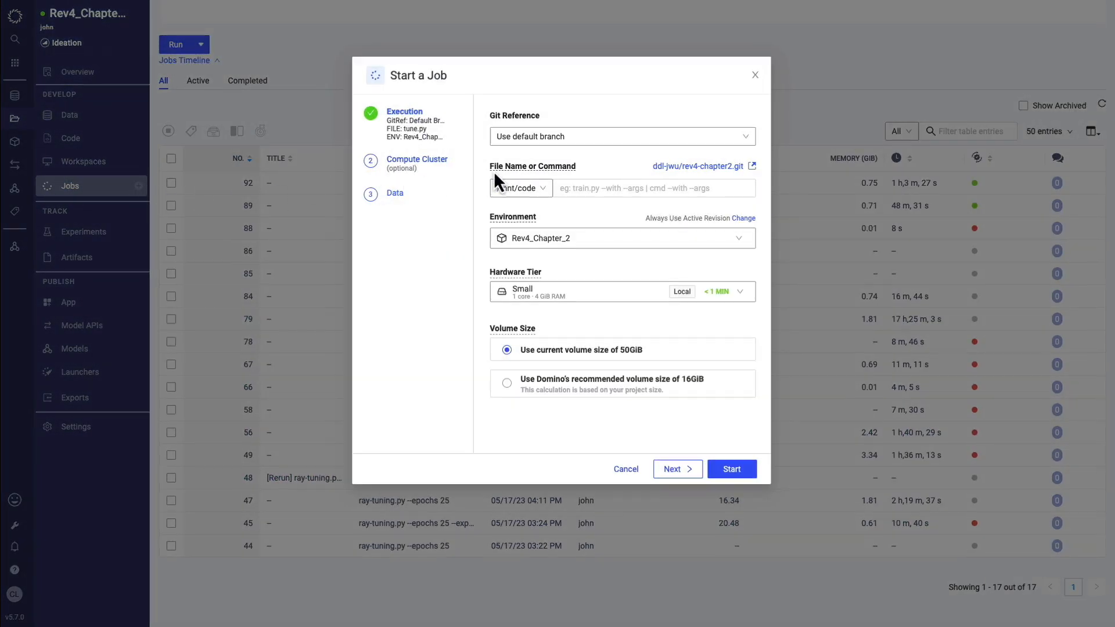
{"action": "type", "text": "tune.py"}
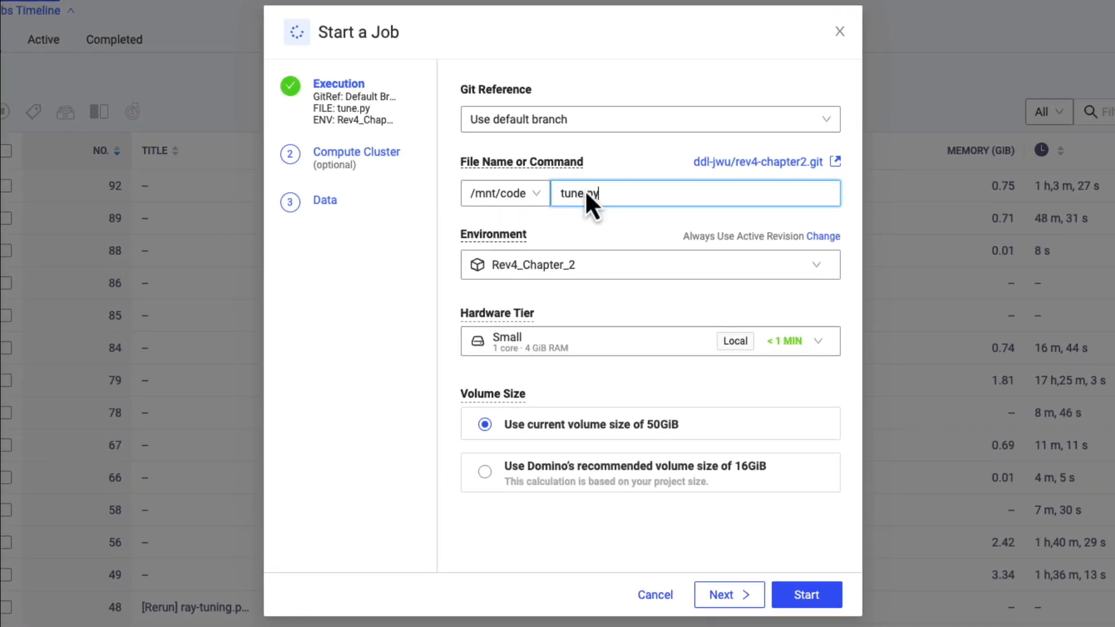
{"action": "mouse_move", "coordinate": [596, 321]}
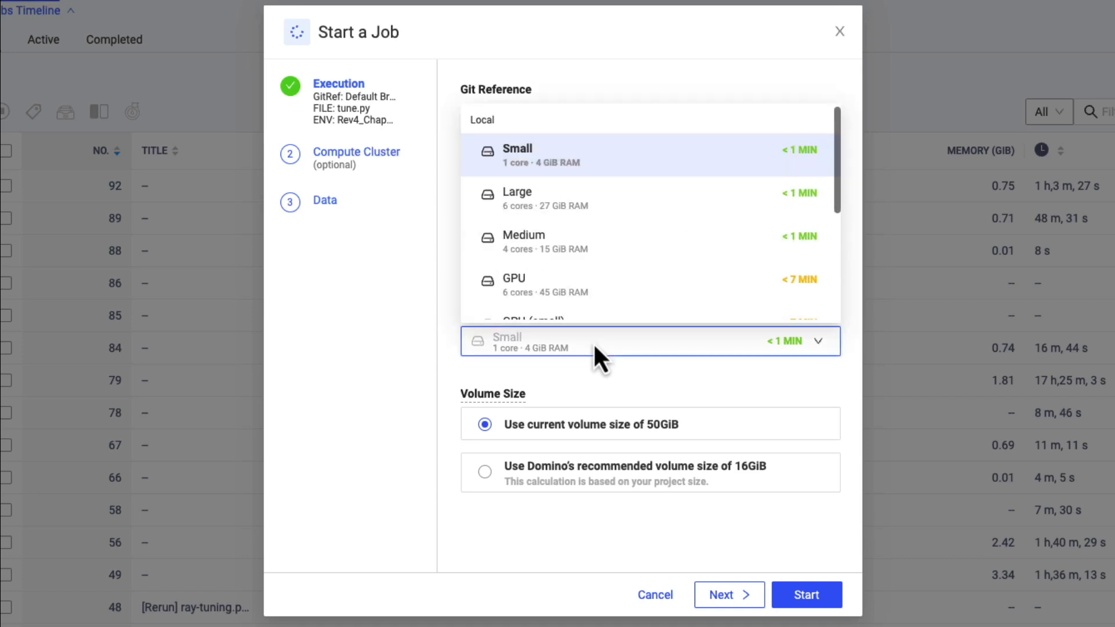
{"action": "scroll", "scroll_direction": "down", "scroll_amount": 3}
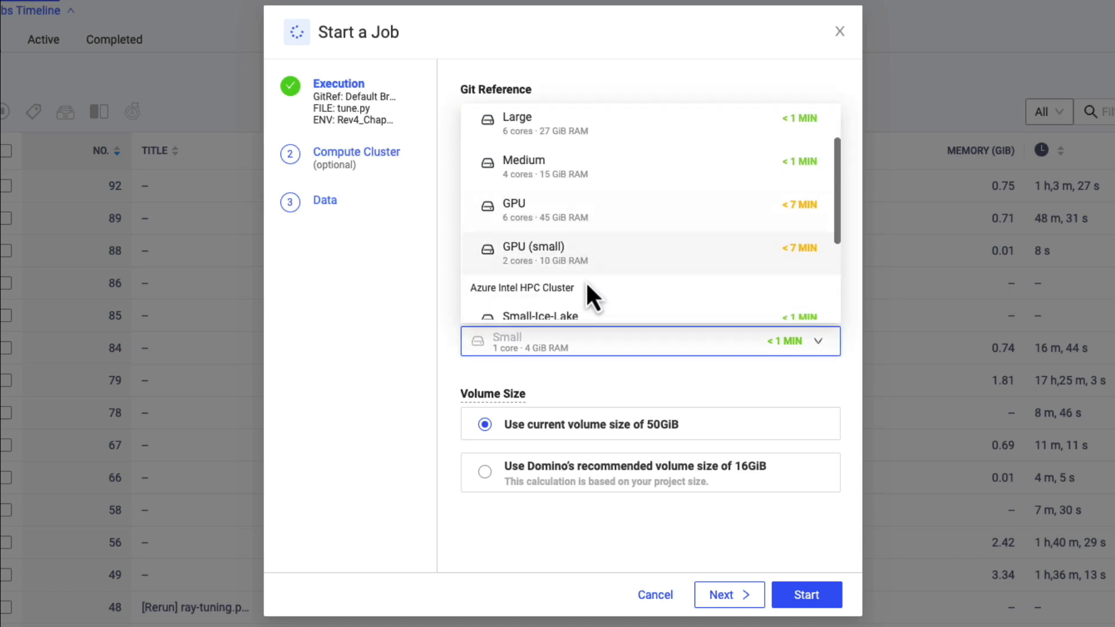
{"action": "scroll", "scroll_direction": "down", "scroll_amount": 3}
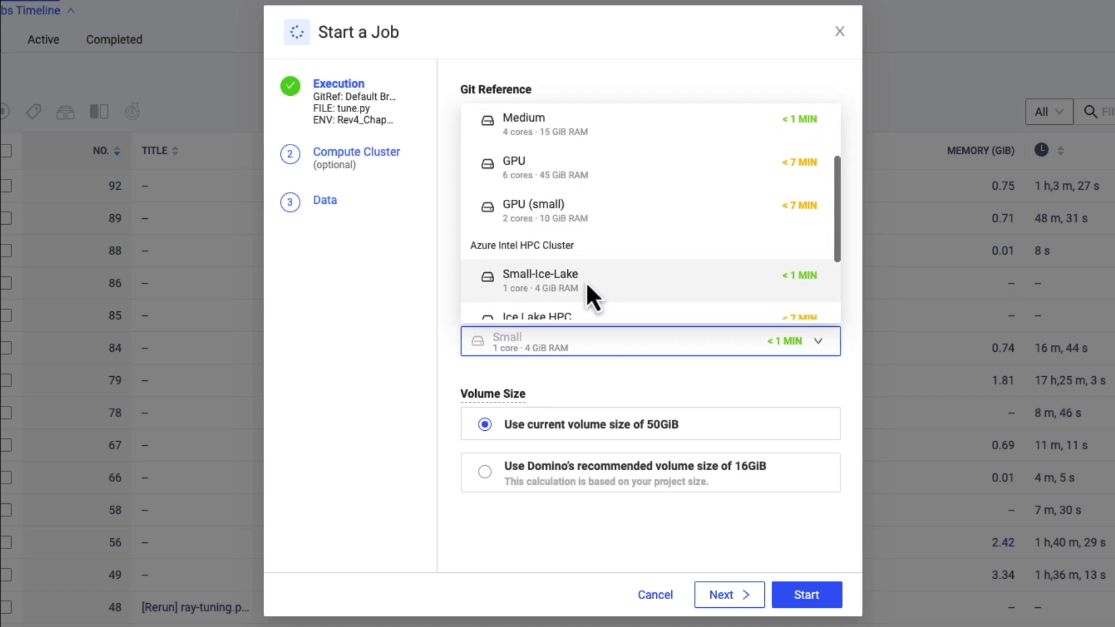
{"action": "scroll", "scroll_direction": "down", "scroll_amount": 3}
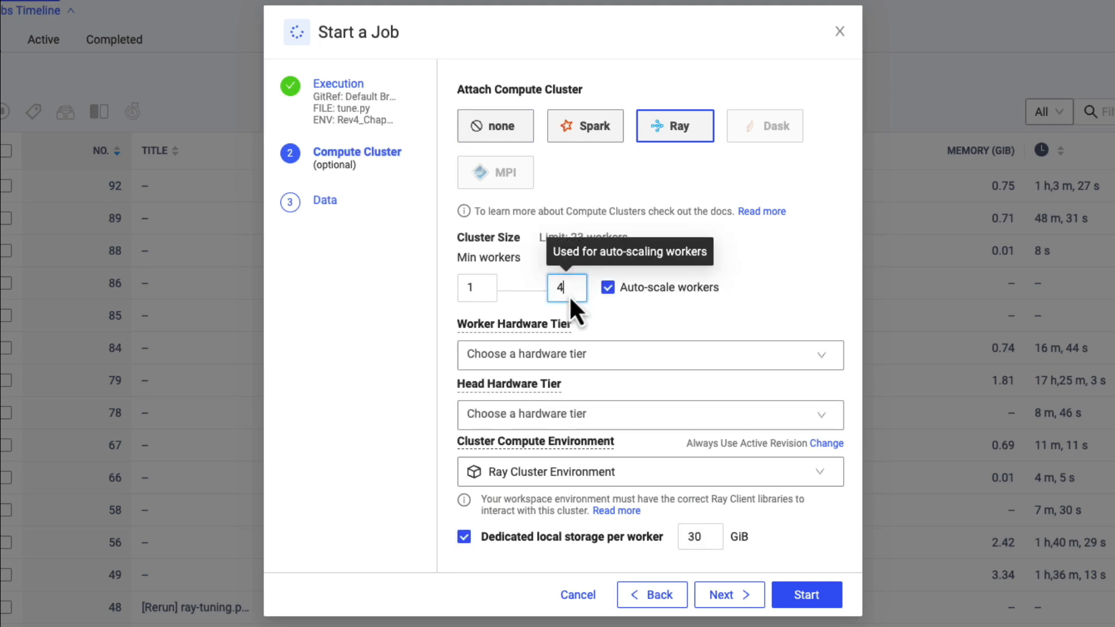
Choose a DGX SuperPod hardware tier for the Ray cluster workers.
{"action": "left_click", "coordinate": [651, 355]}
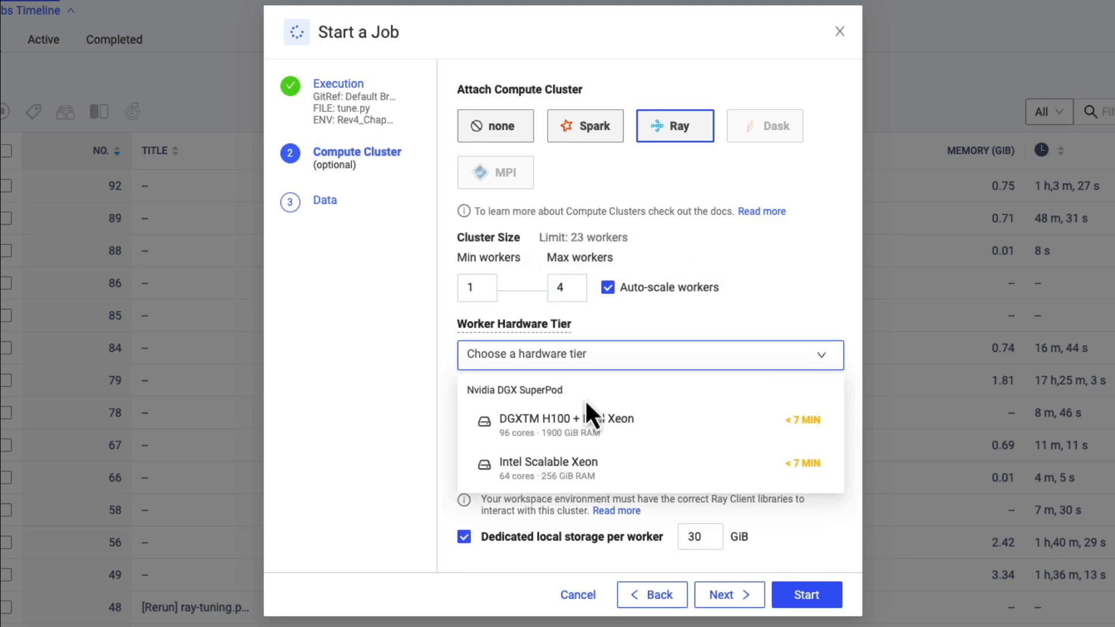
{"action": "left_click", "coordinate": [557, 419]}
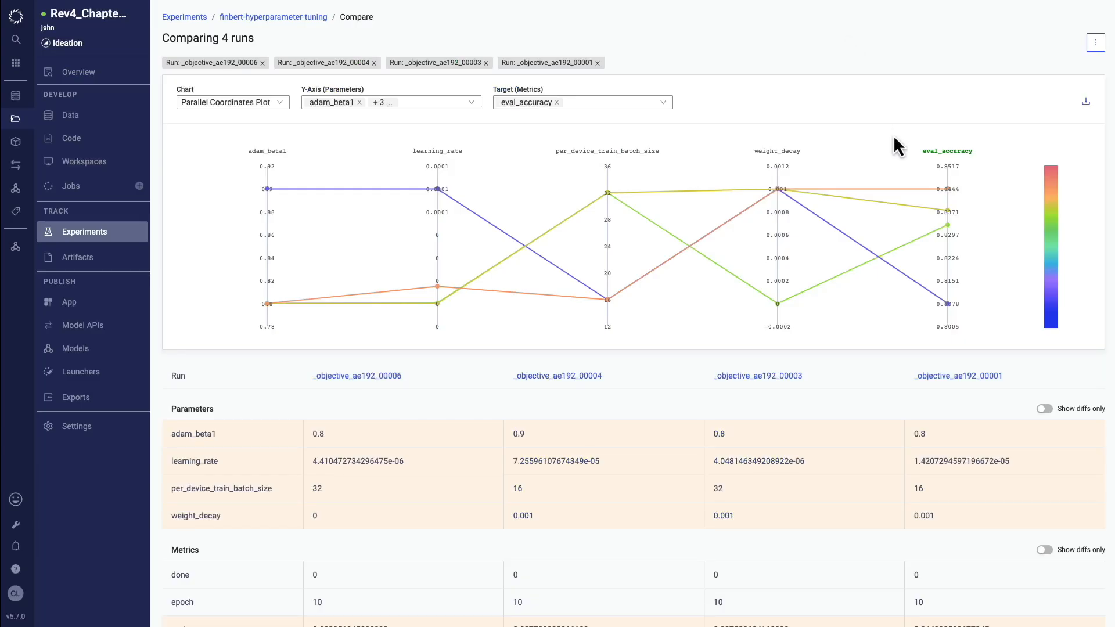
{"action": "mouse_move", "coordinate": [916, 193]}
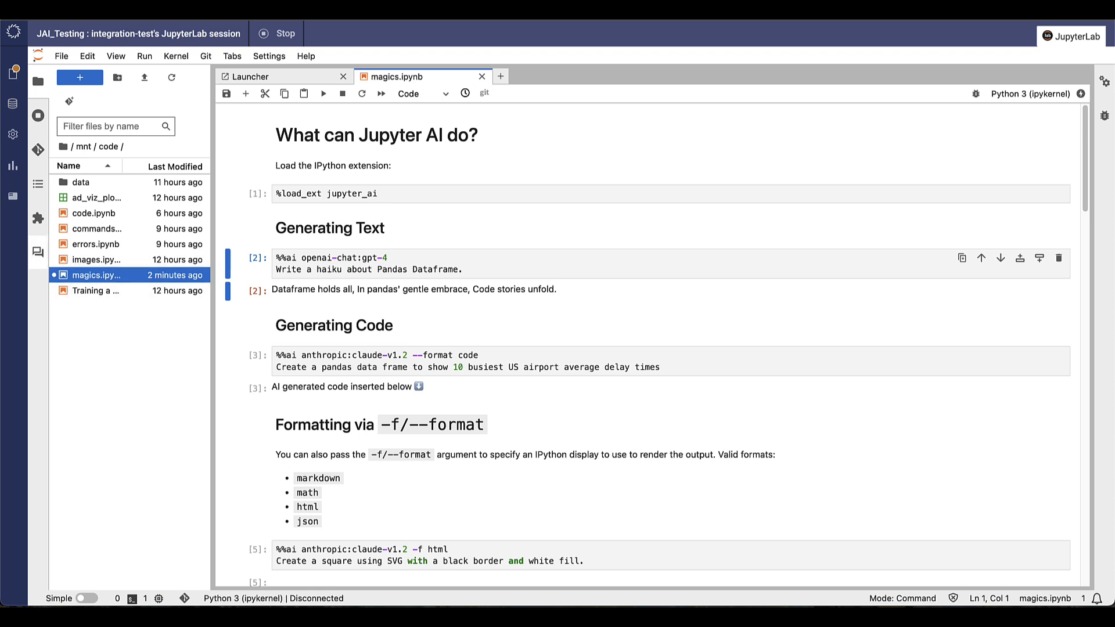
Ask Jupyternaut to rewrite the airport-delay DataFrame cell with comments, replacing the selection.
{"action": "left_click", "coordinate": [37, 253]}
{"action": "type", "text": "Rewrite this code with comments"}
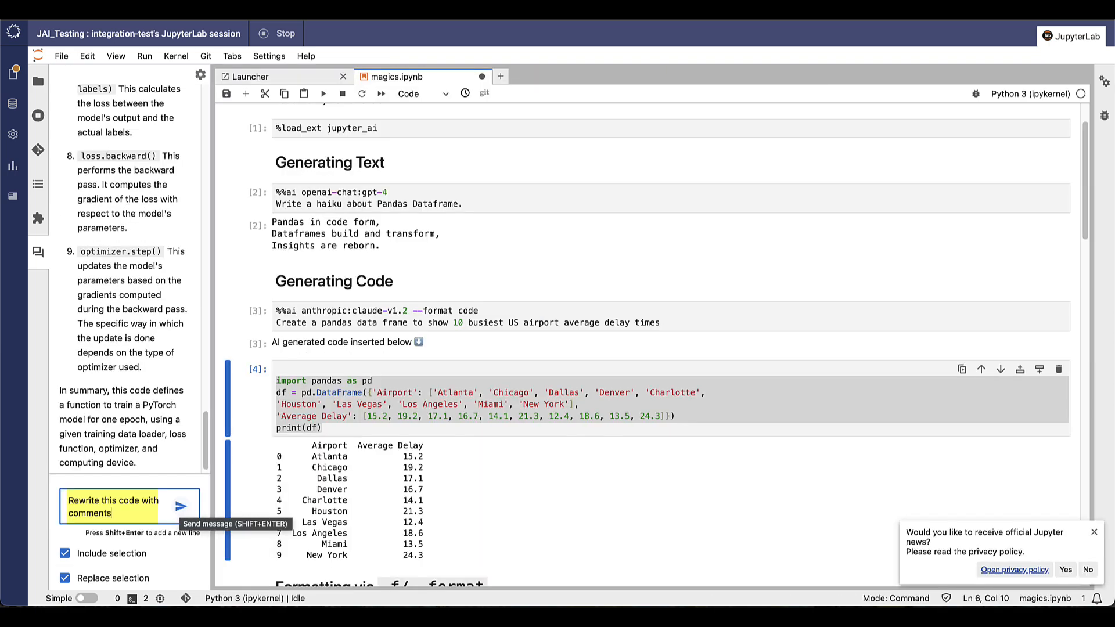
{"action": "left_click", "coordinate": [179, 507]}
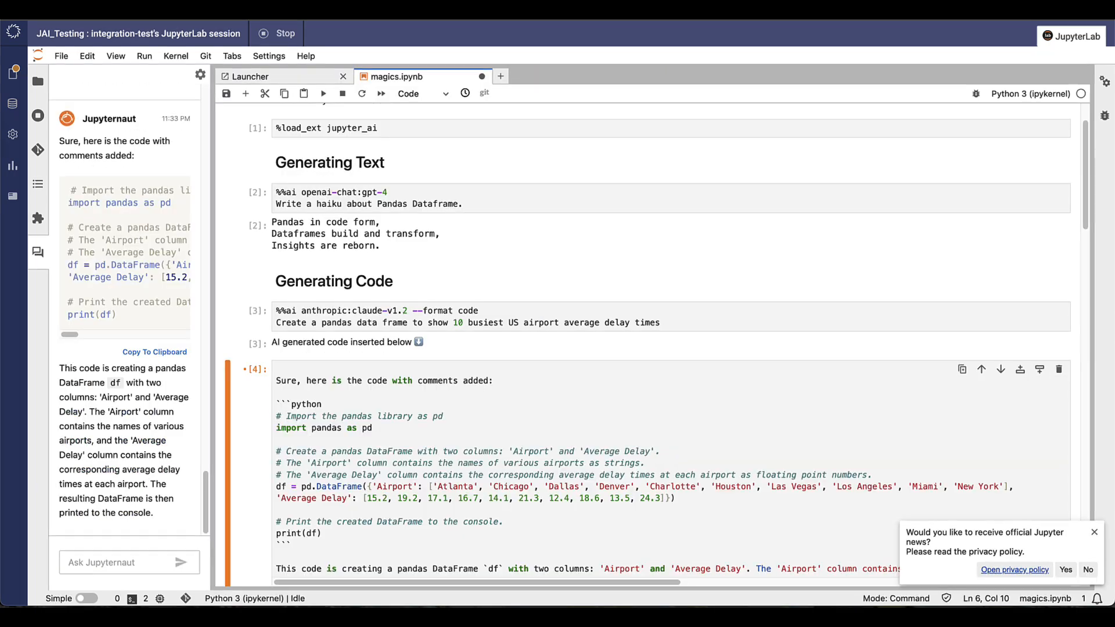